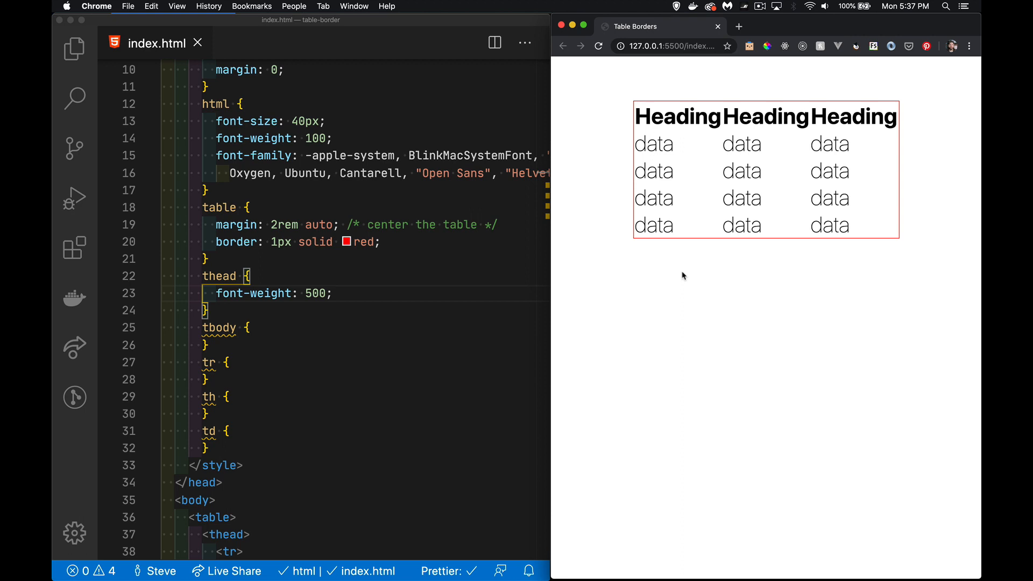
mouse_move(676, 279)
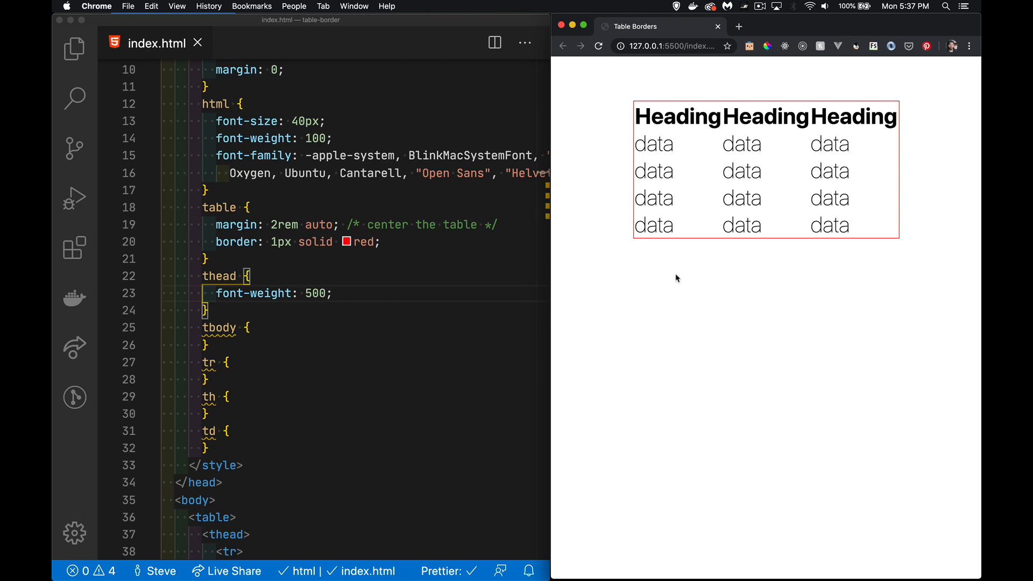
Type a 'border: 1px solid red;' declaration into the stylesheet's tbody rule
scroll("down", 3)
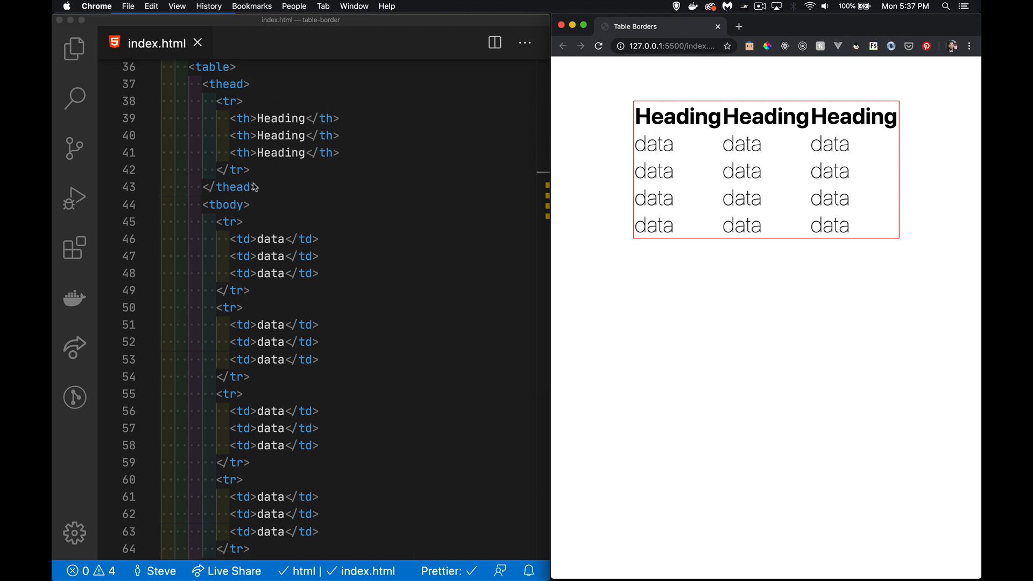
mouse_move(410, 214)
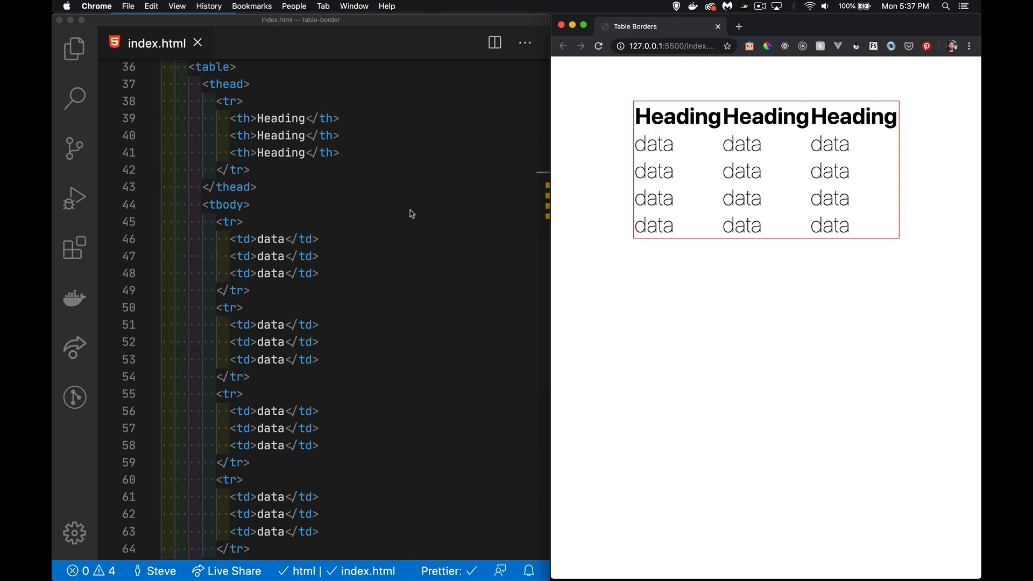
mouse_move(691, 168)
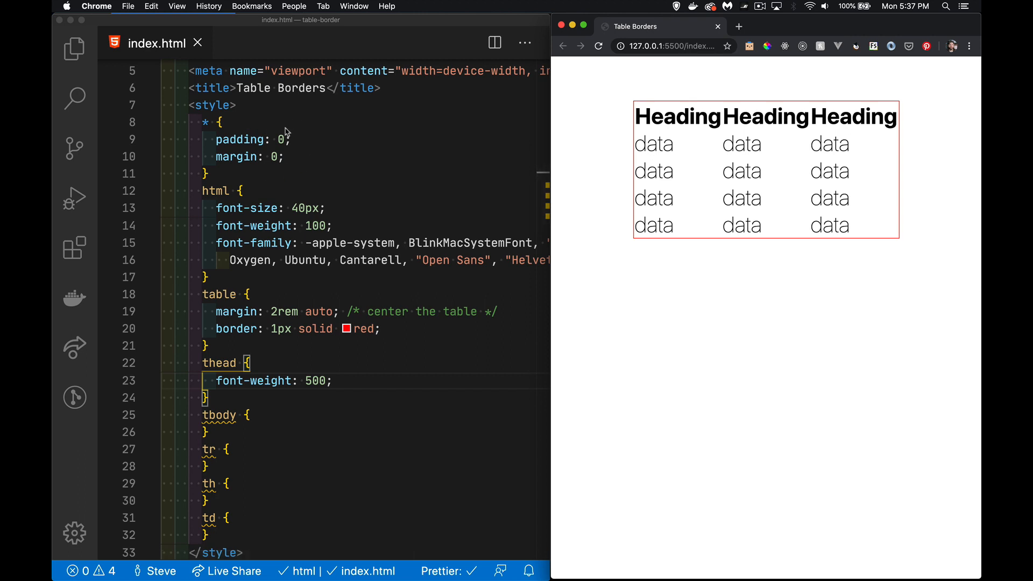
mouse_move(318, 156)
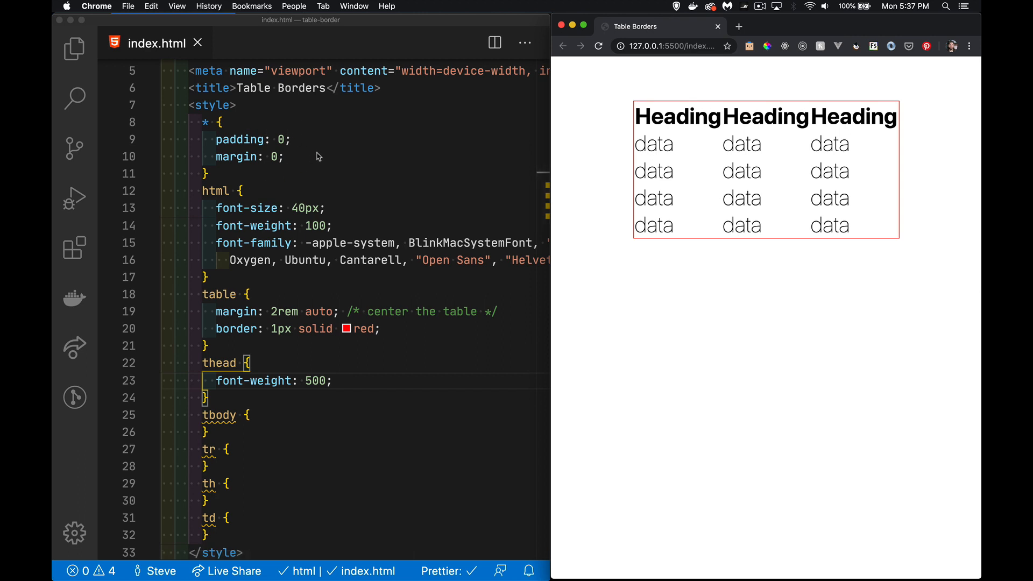
mouse_move(336, 154)
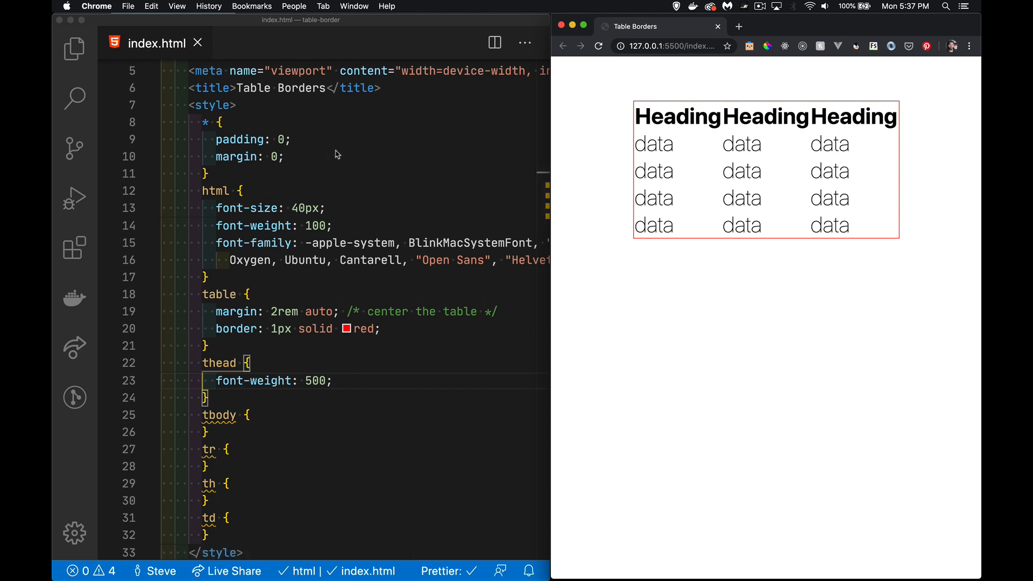
mouse_move(484, 270)
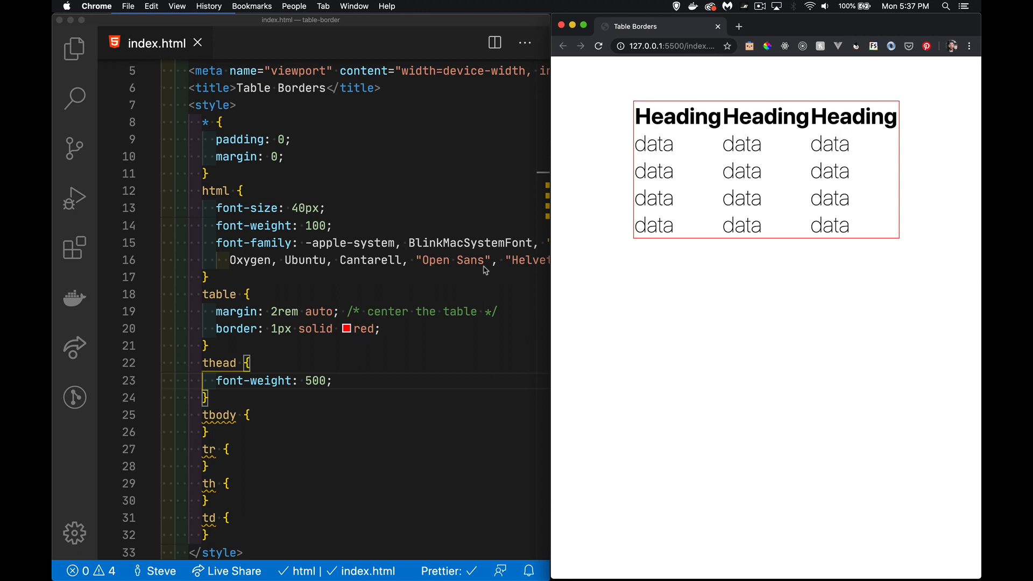
mouse_move(758, 311)
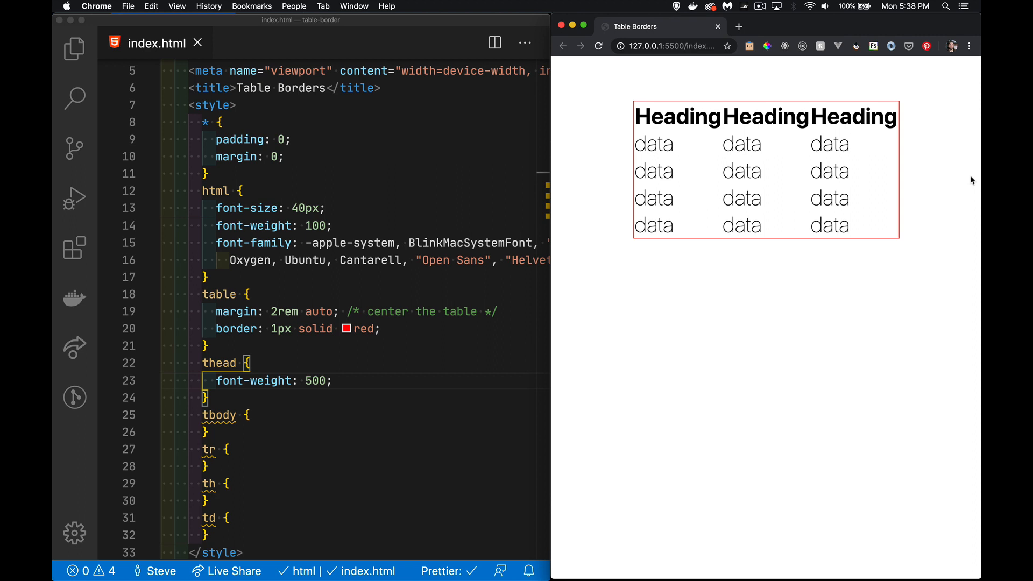
mouse_move(618, 306)
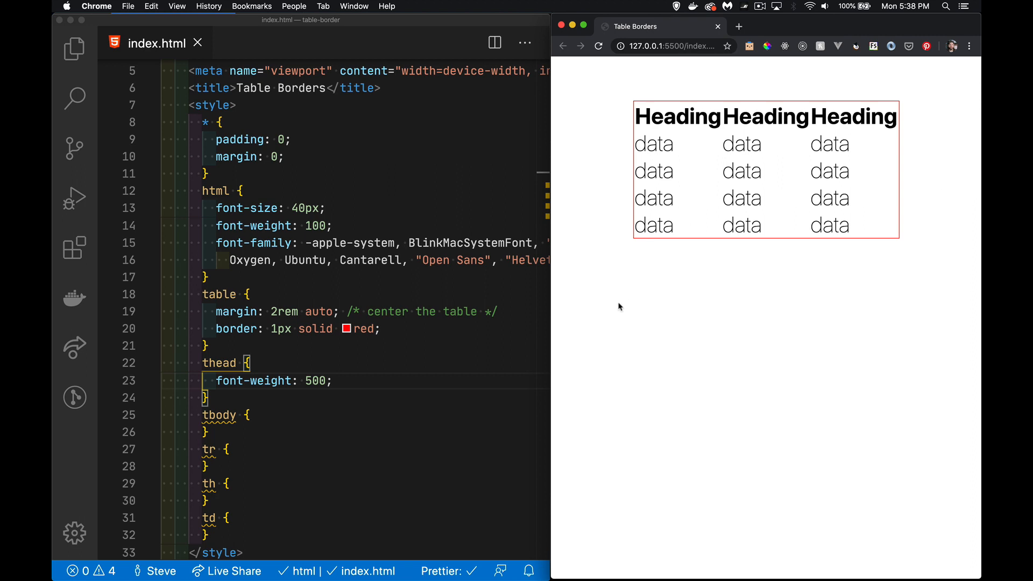
mouse_move(400, 336)
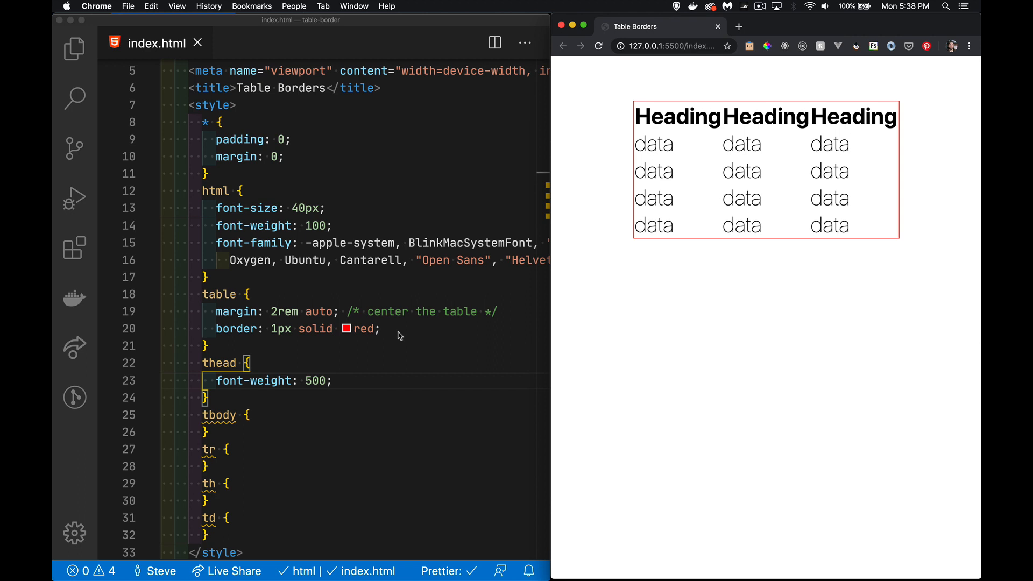
mouse_move(388, 338)
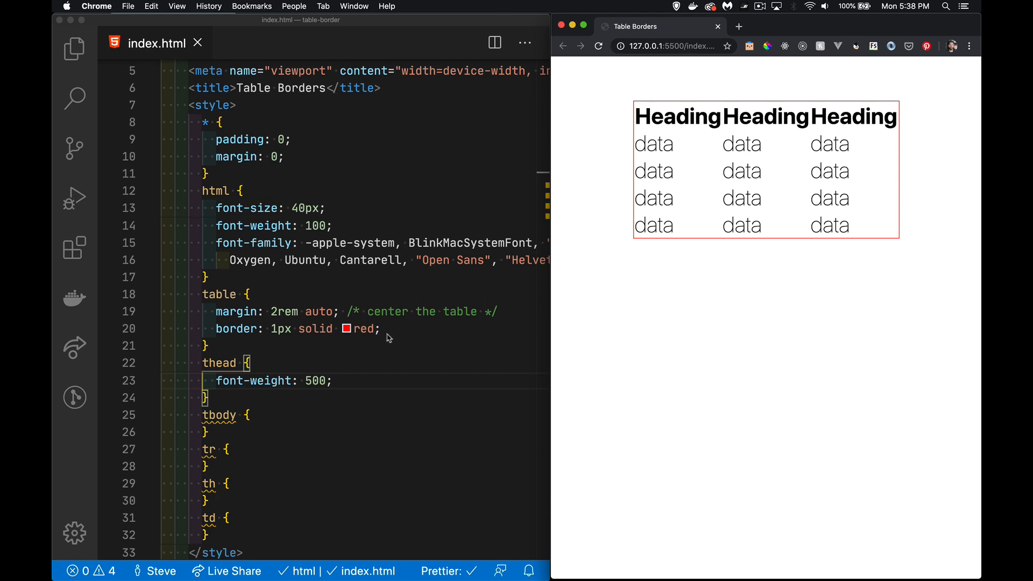
left_click(356, 380)
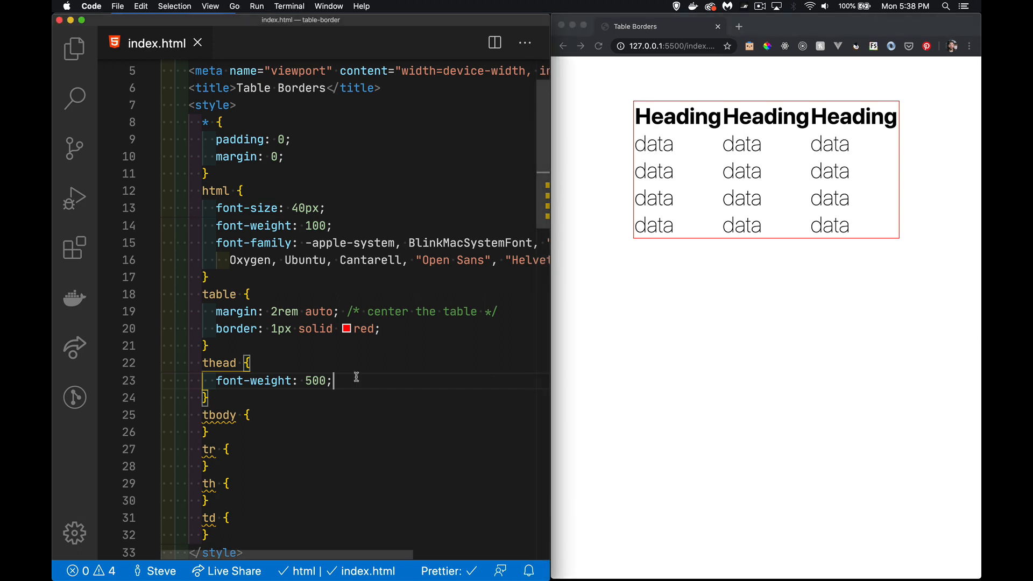
scroll("down", 3)
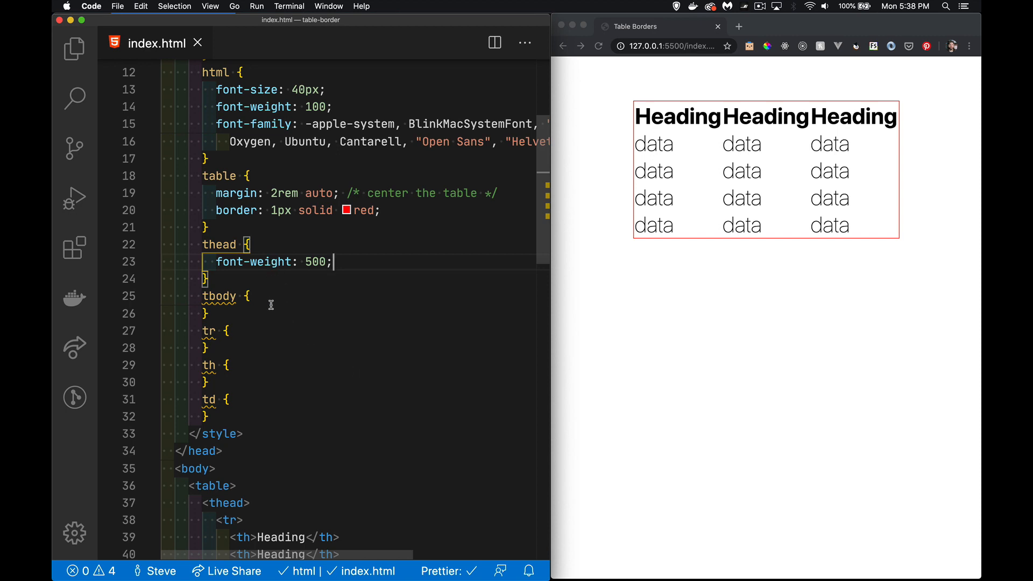
mouse_move(247, 399)
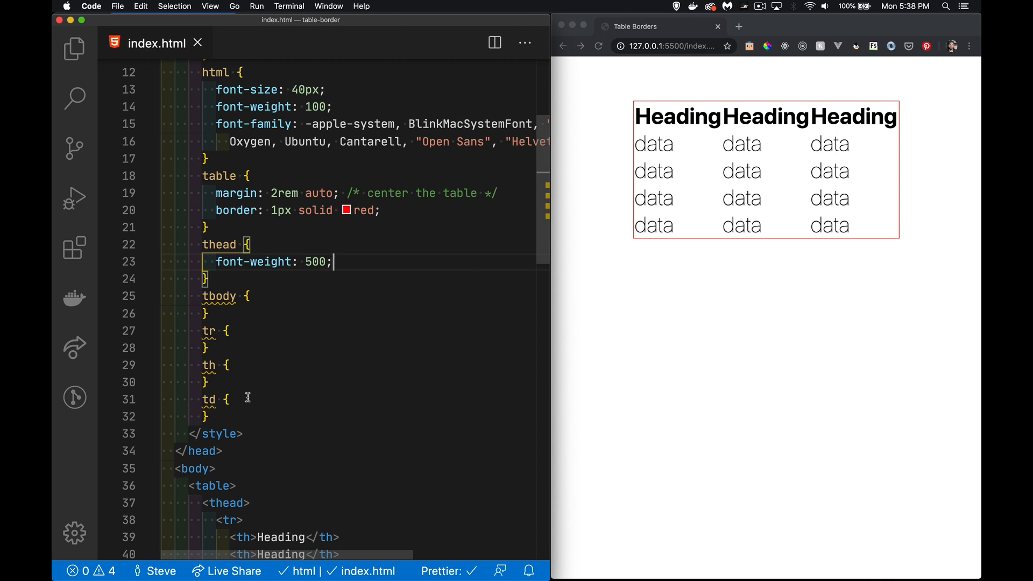
mouse_move(204, 397)
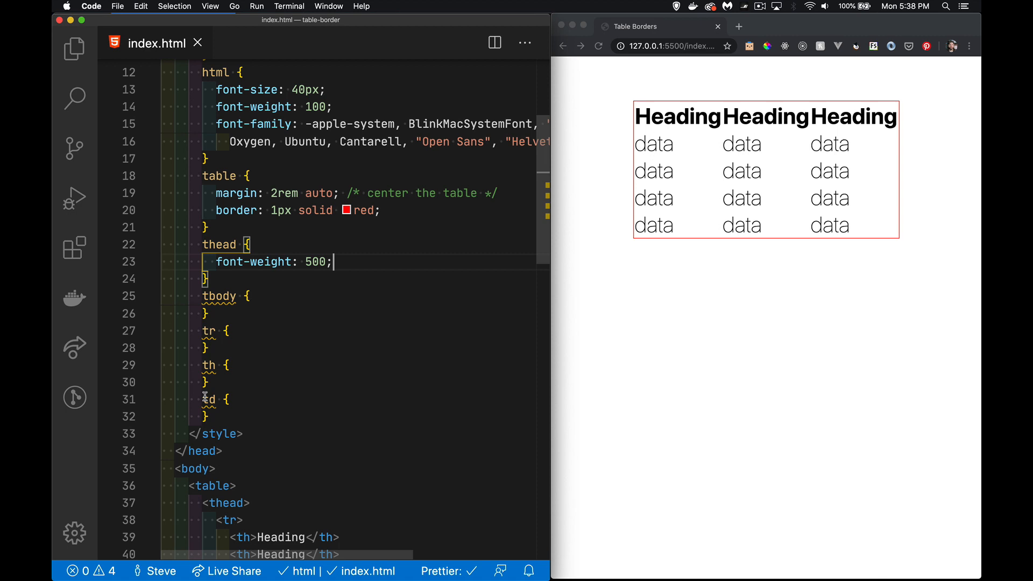
mouse_move(248, 409)
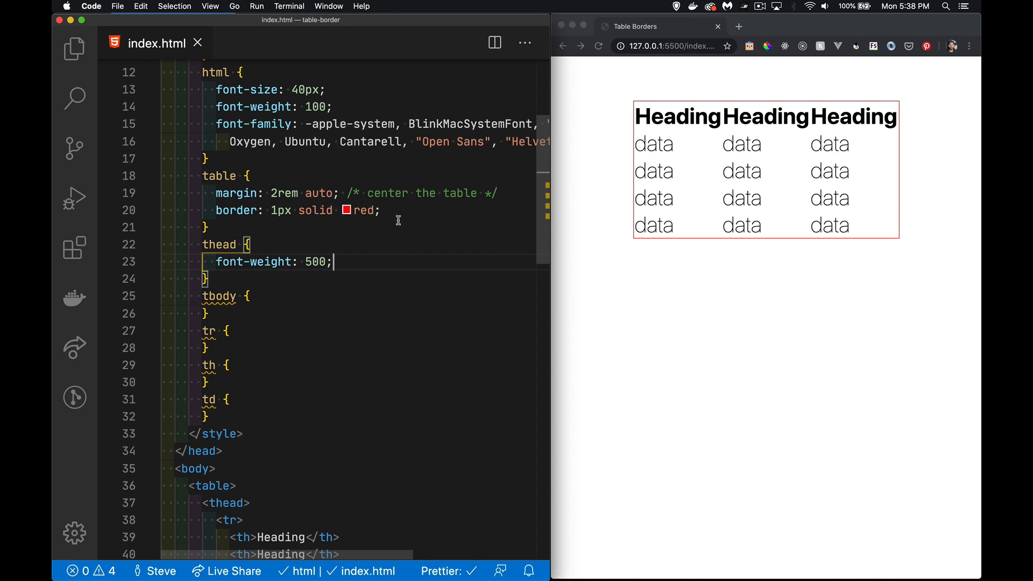
mouse_move(466, 256)
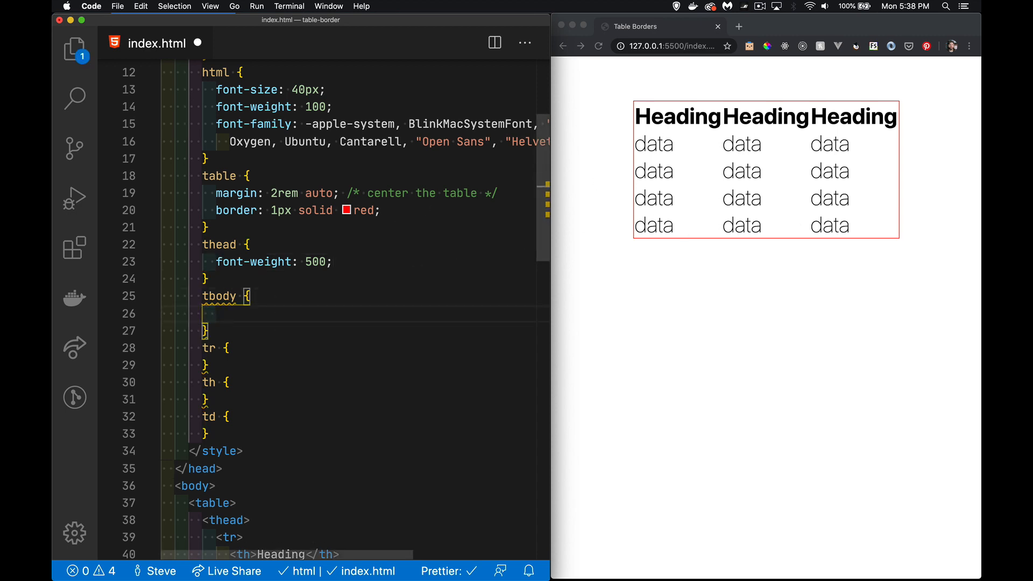
type("border")
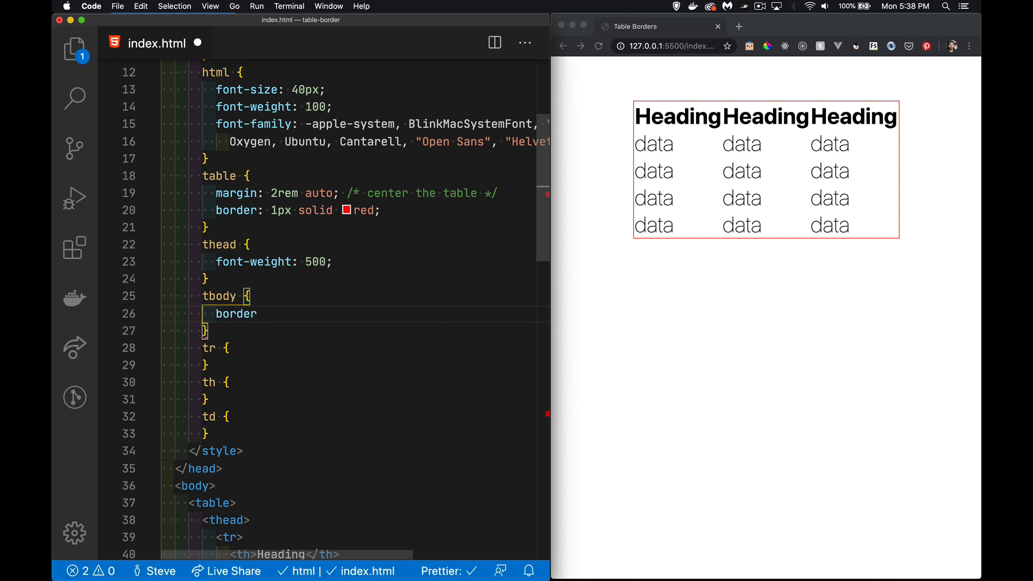
type(":1px solid")
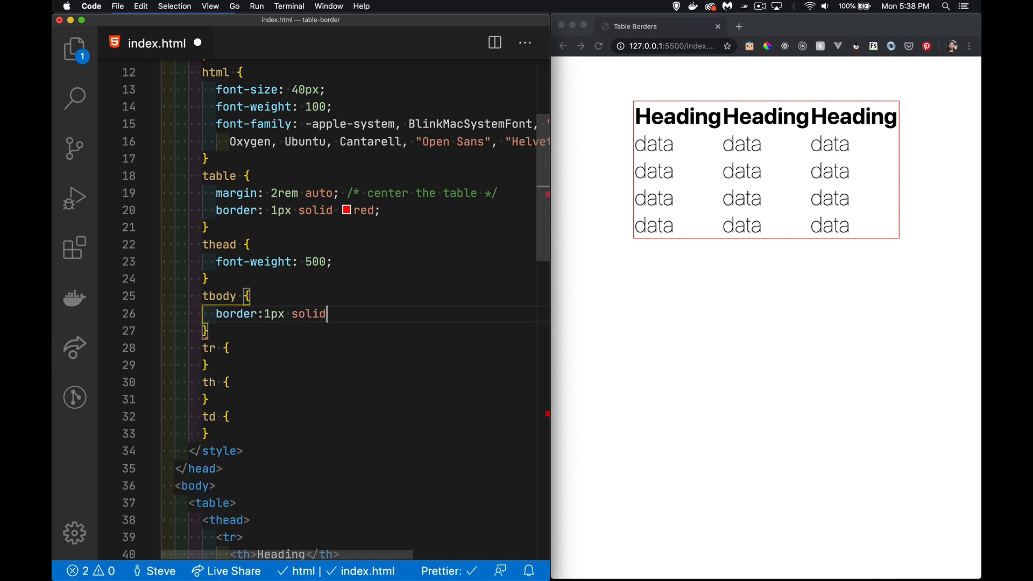
type("red;")
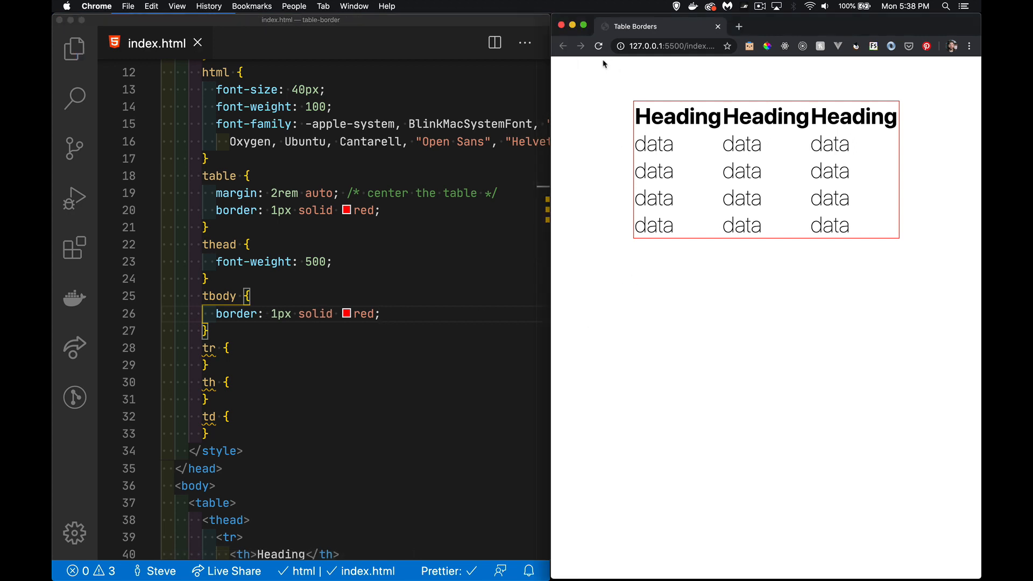
mouse_move(249, 328)
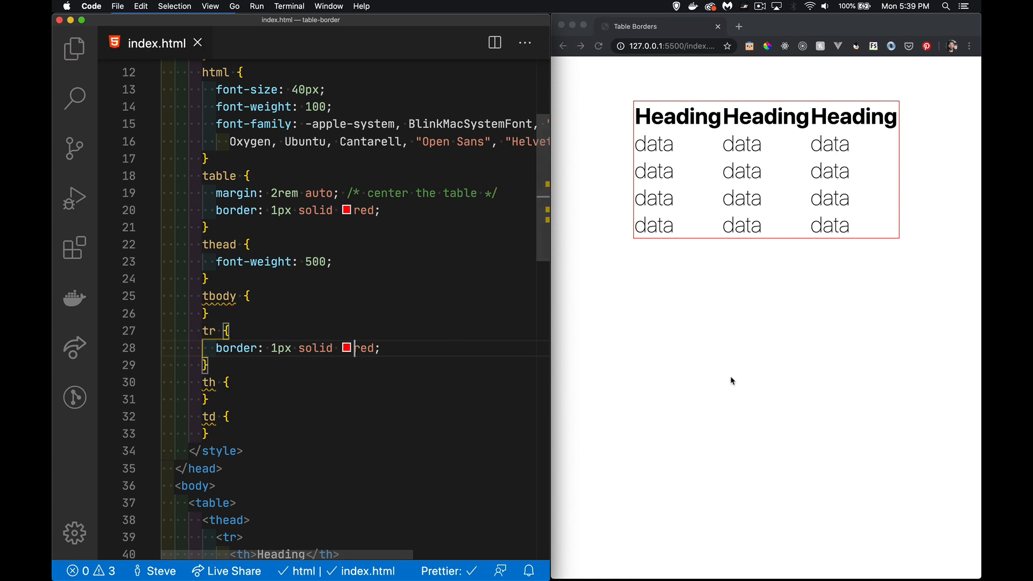
Check the preview, save, and add 'border: 1px solid red;' to the cell rules
left_click(727, 352)
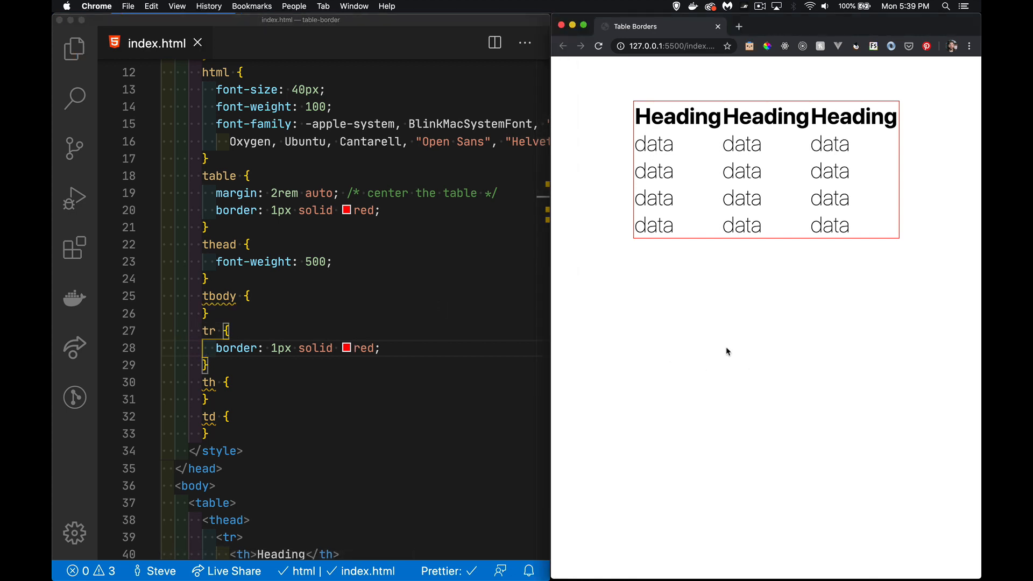
mouse_move(555, 355)
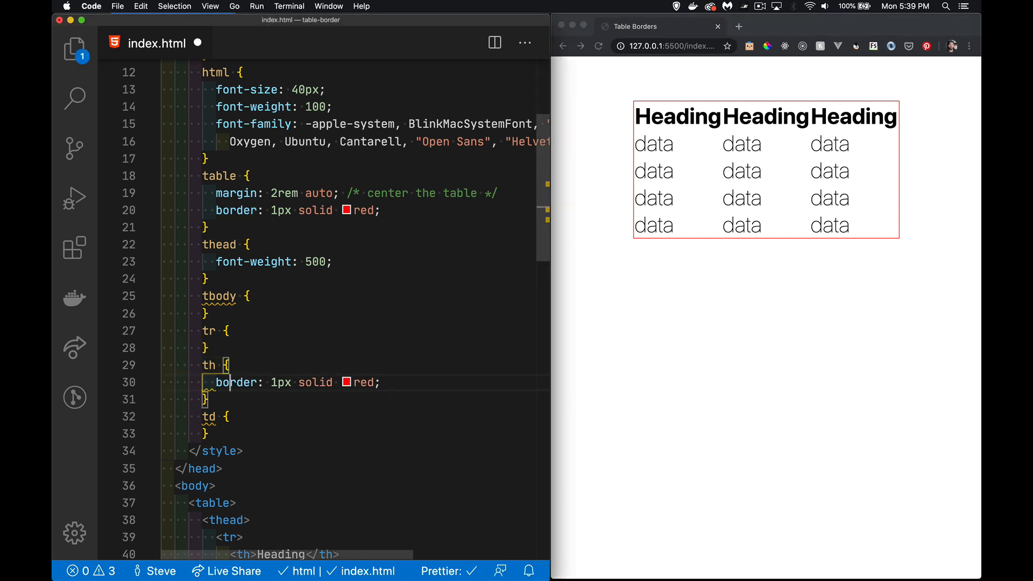
key("cmd+s")
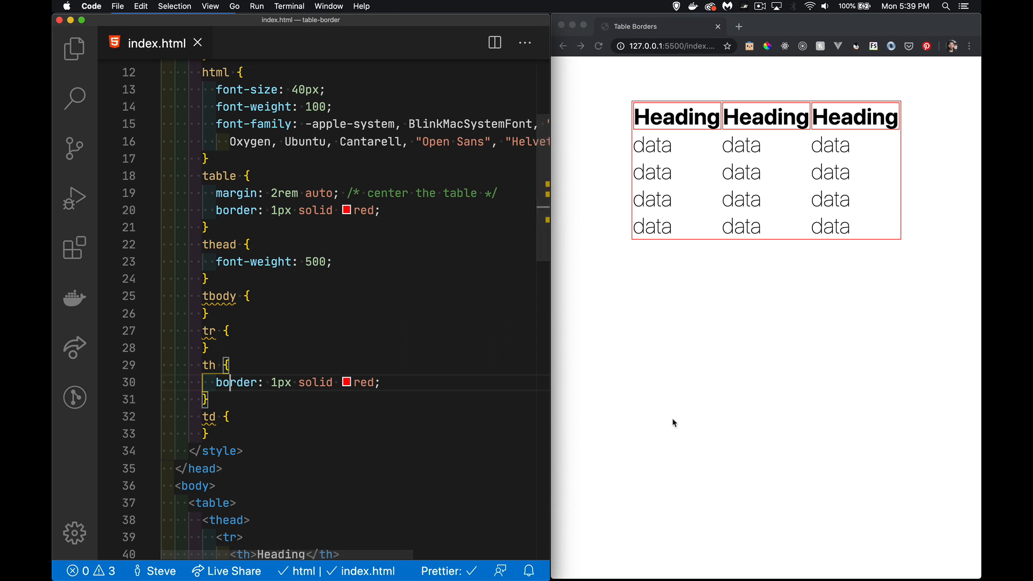
mouse_move(656, 191)
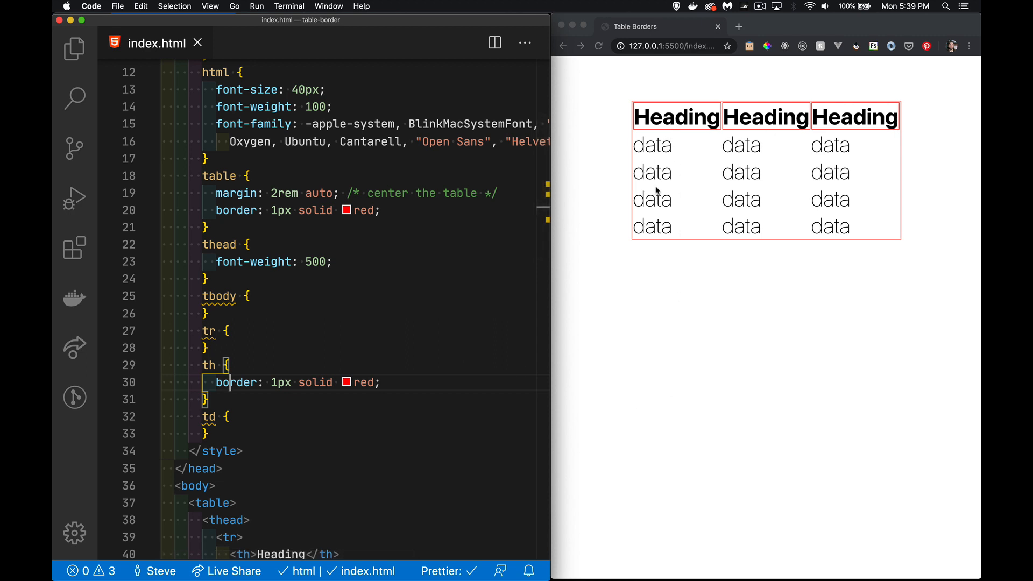
type("border: 1px solid red;")
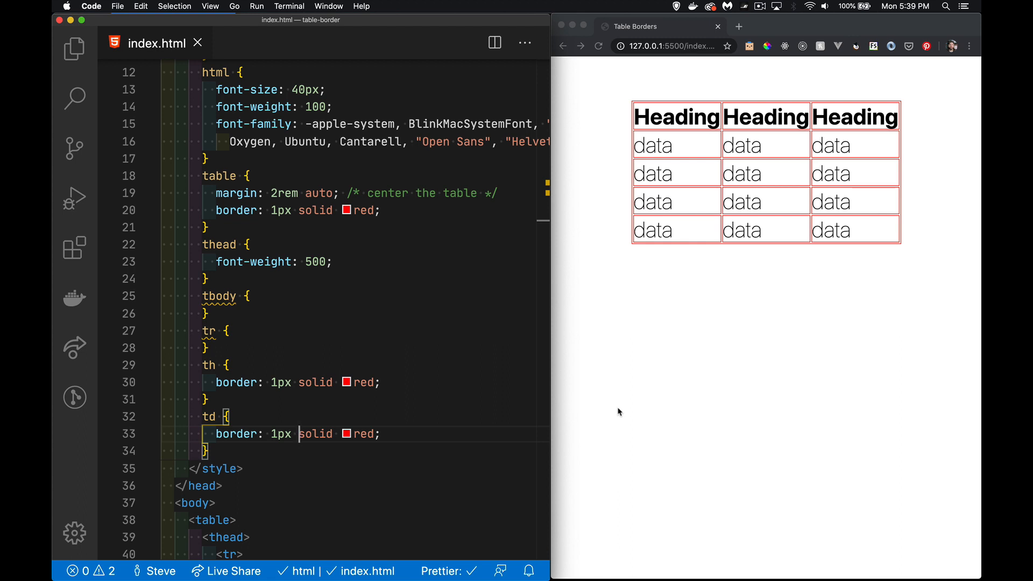
mouse_move(568, 255)
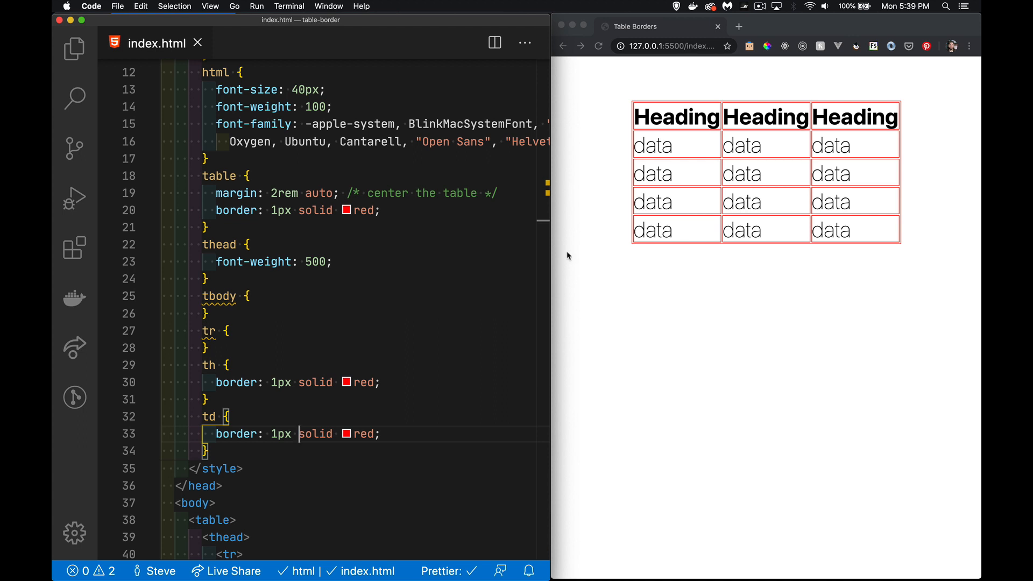
mouse_move(637, 128)
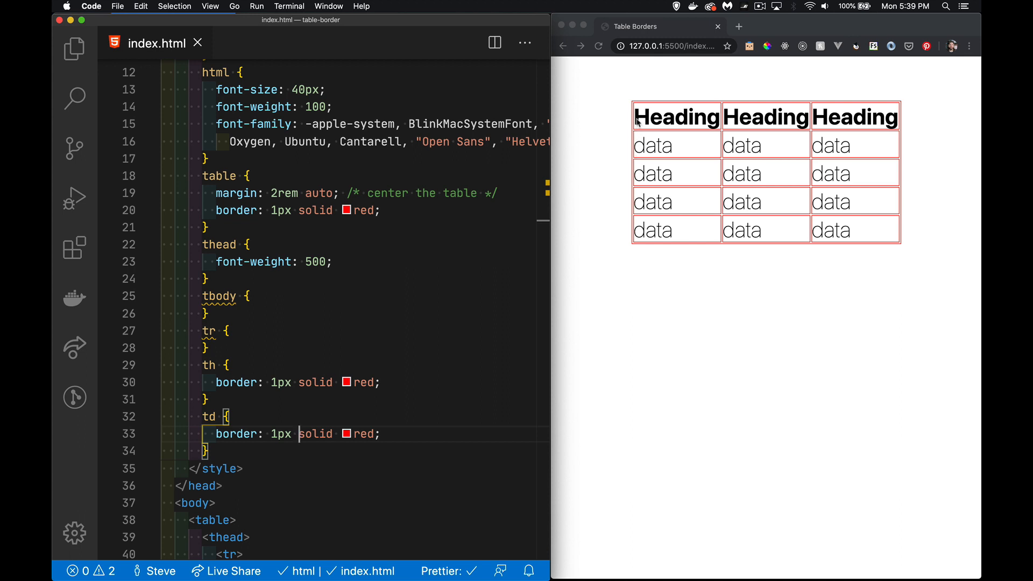
mouse_move(715, 130)
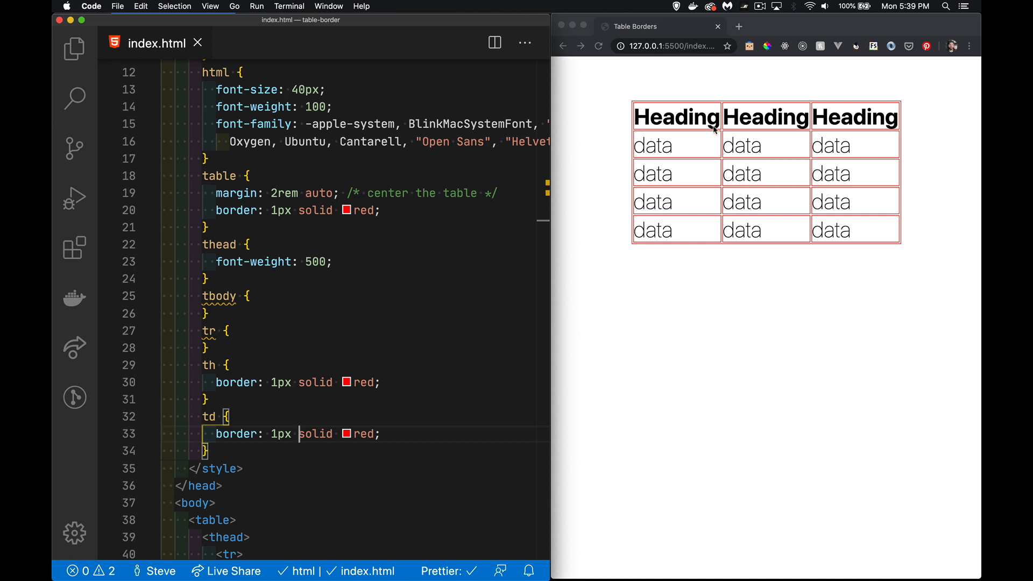
mouse_move(695, 137)
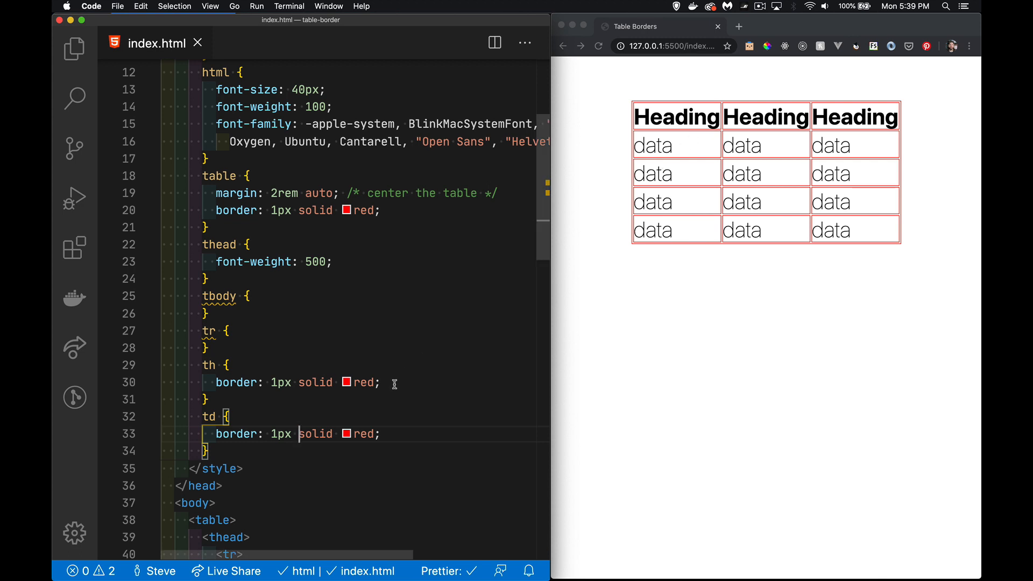
Add 'padding: 1rem;' to both the th and td rules
type("padd")
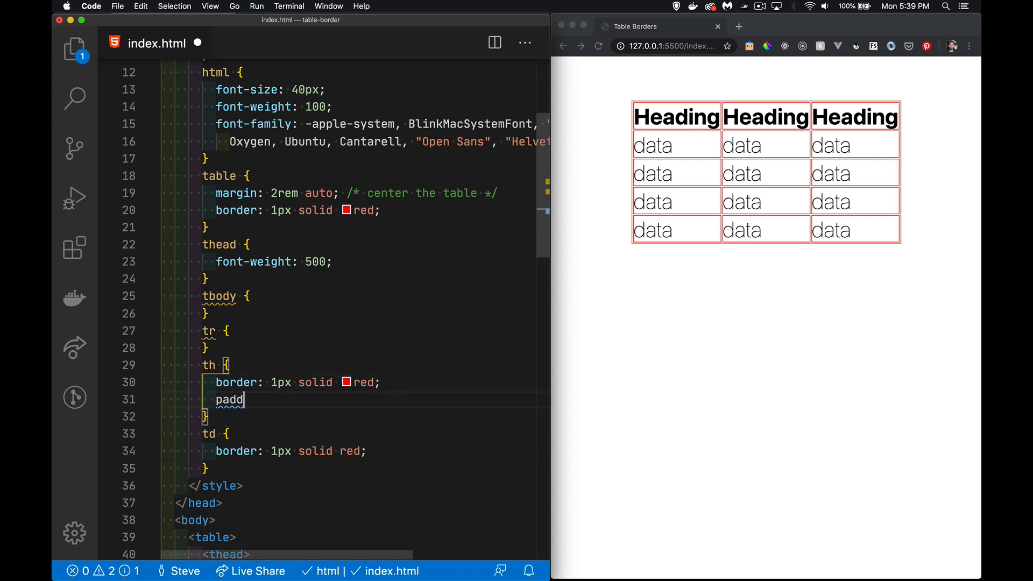
type("ing:1rem;")
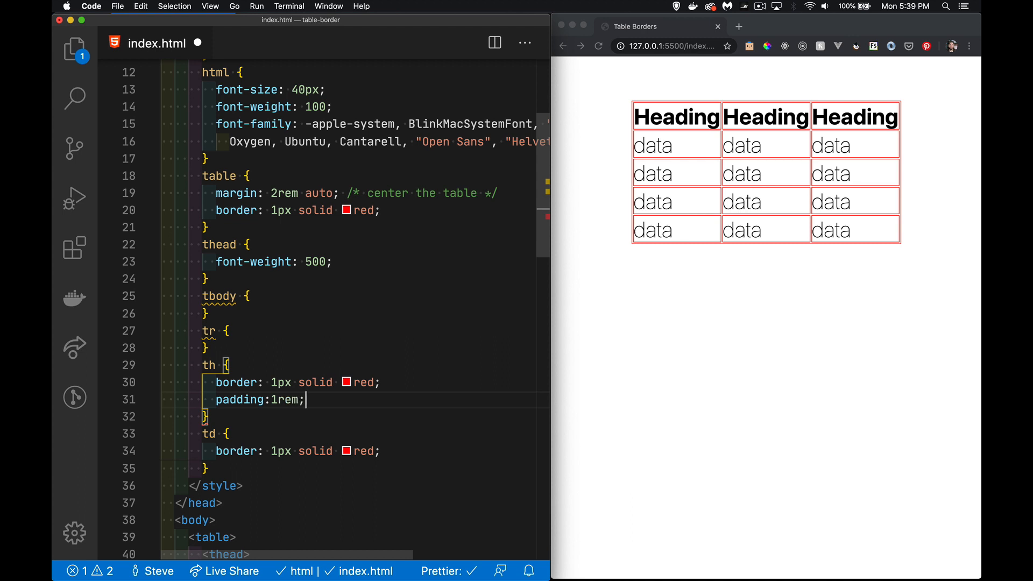
type("padding:1rem;")
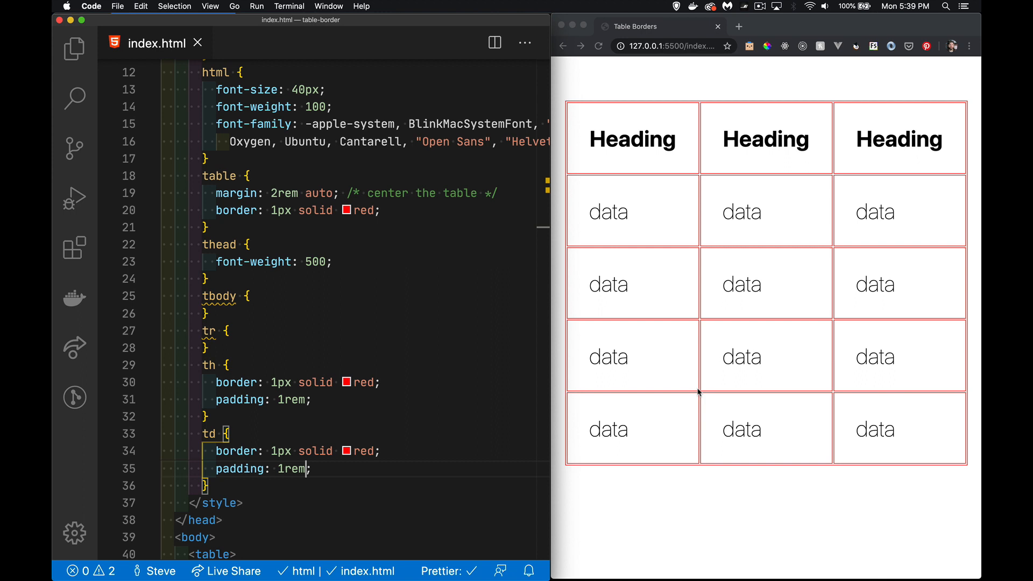
mouse_move(608, 213)
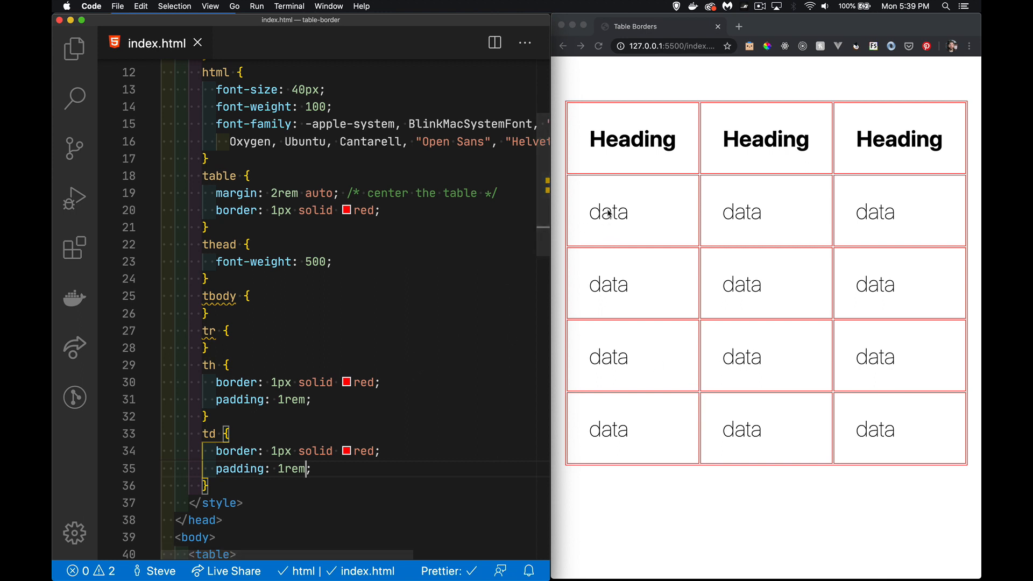
mouse_move(645, 209)
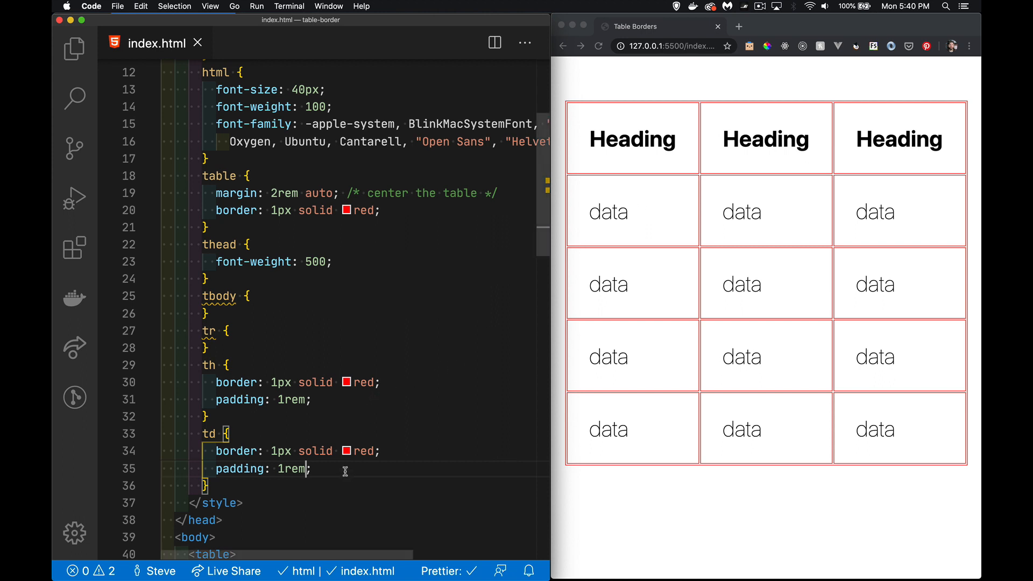
type("margin:")
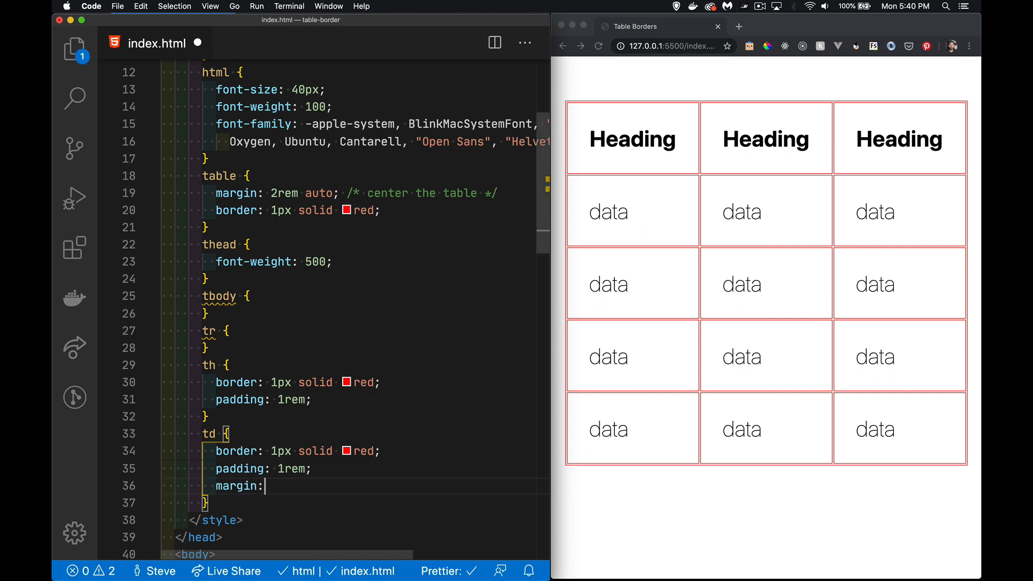
type("12rem;")
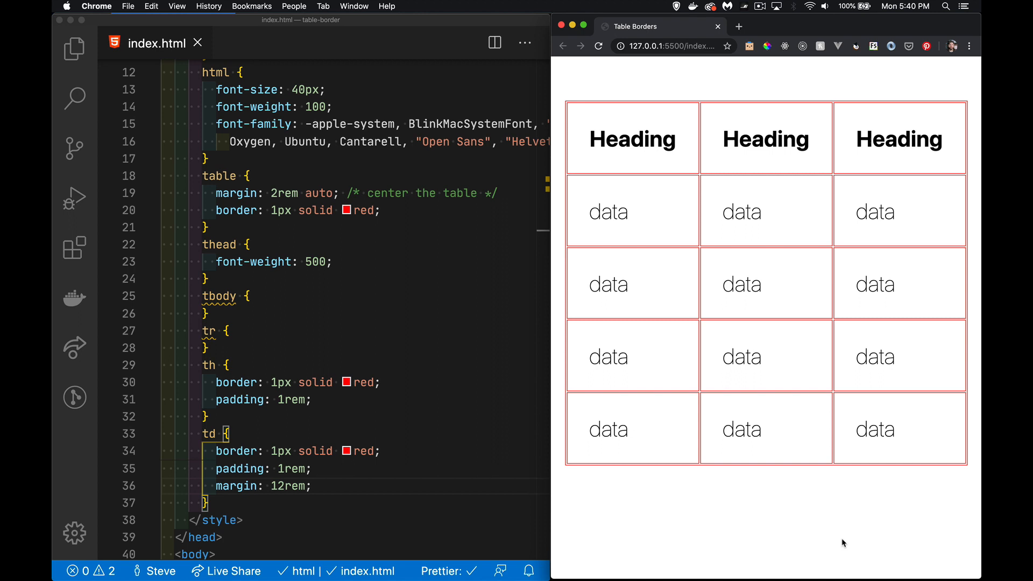
mouse_move(653, 385)
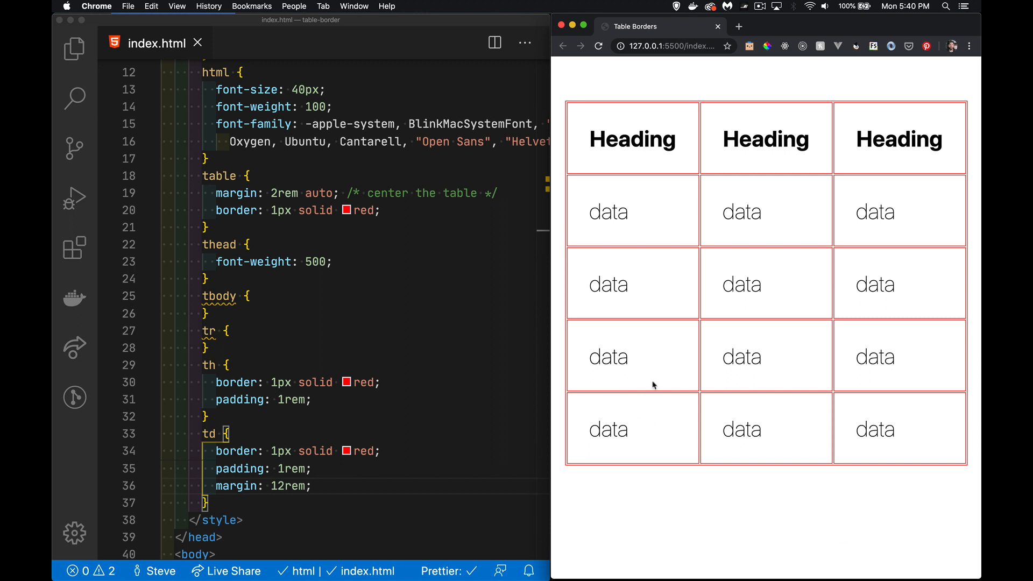
mouse_move(905, 243)
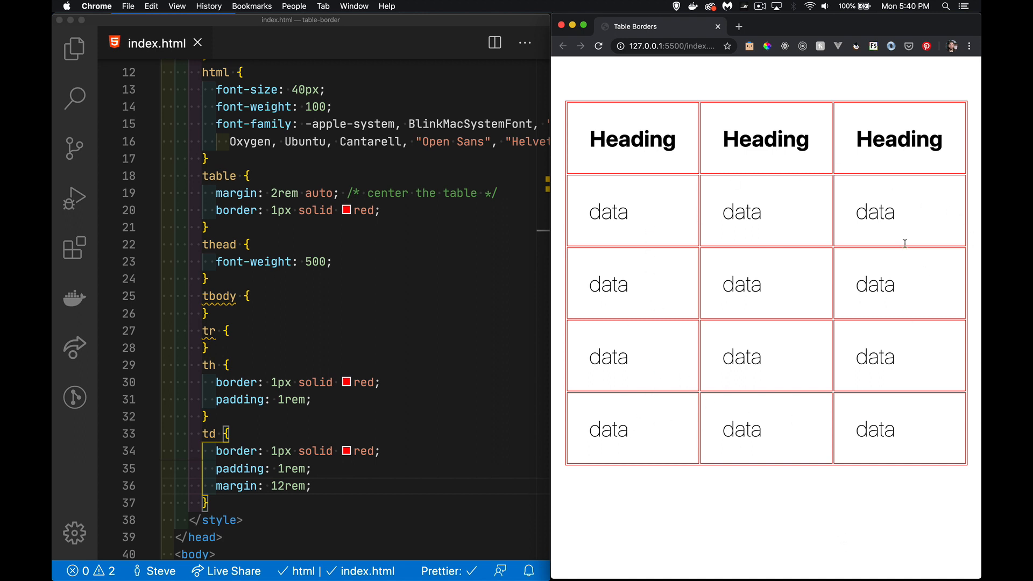
mouse_move(894, 156)
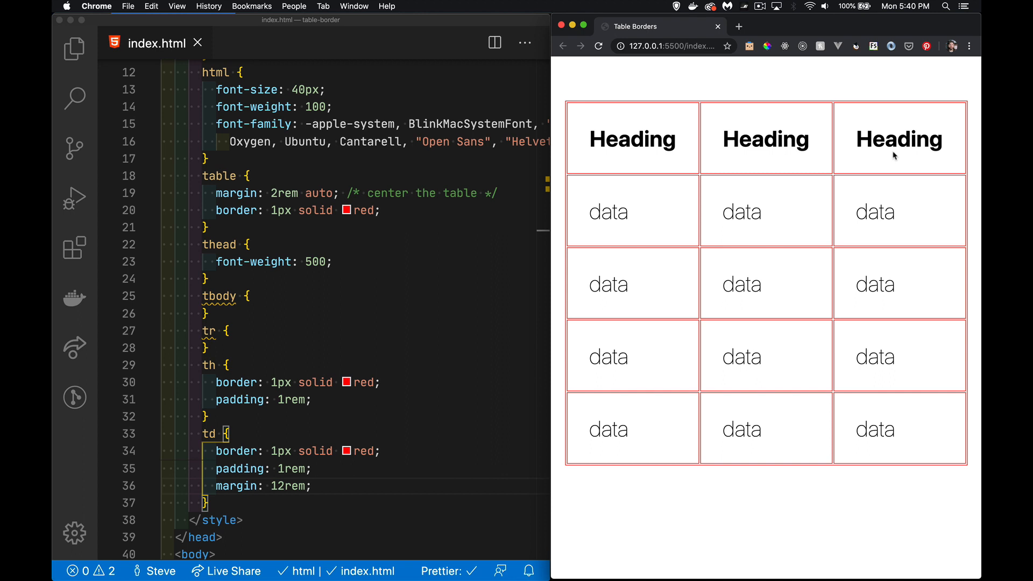
mouse_move(686, 361)
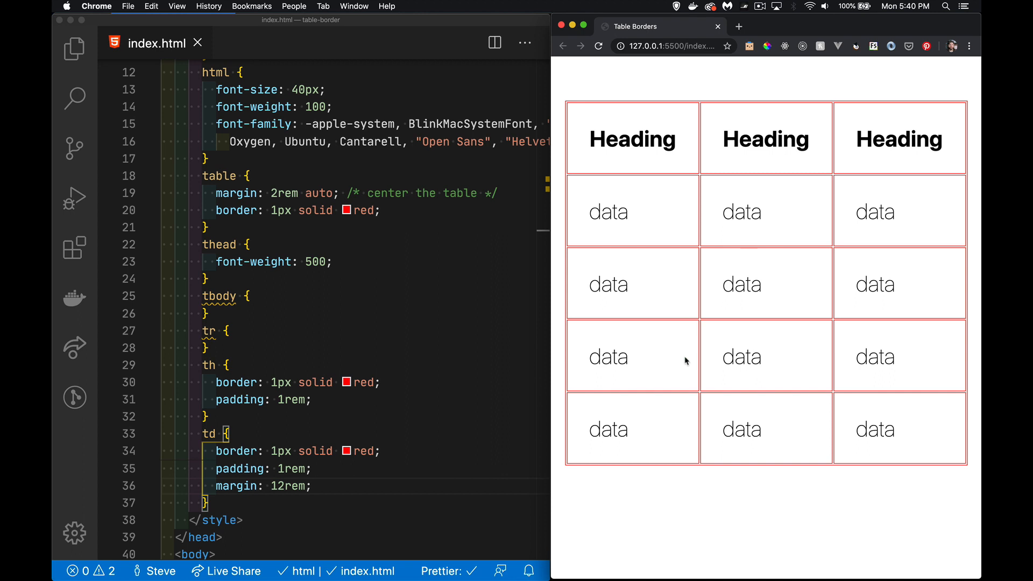
mouse_move(384, 486)
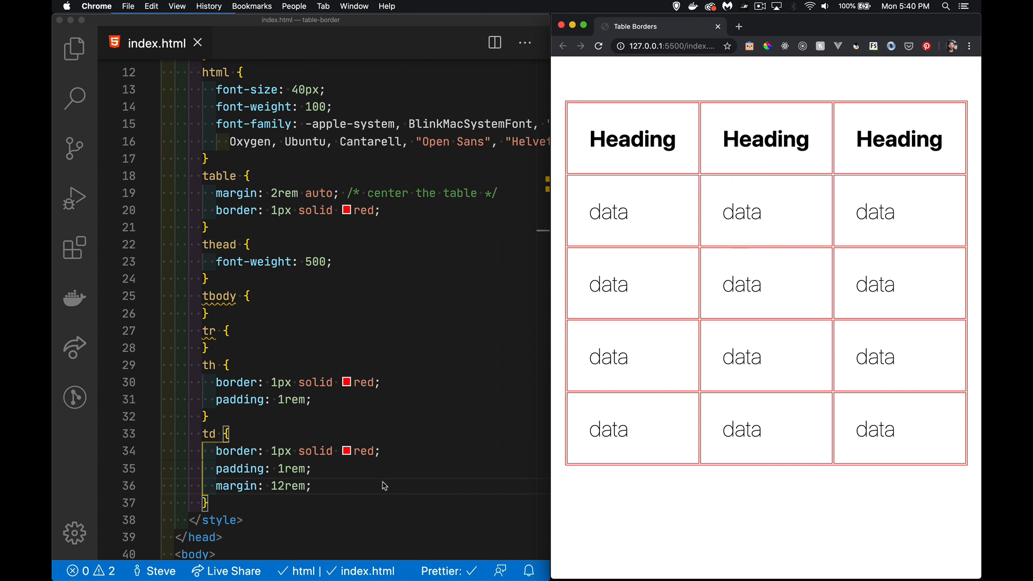
left_click(316, 468)
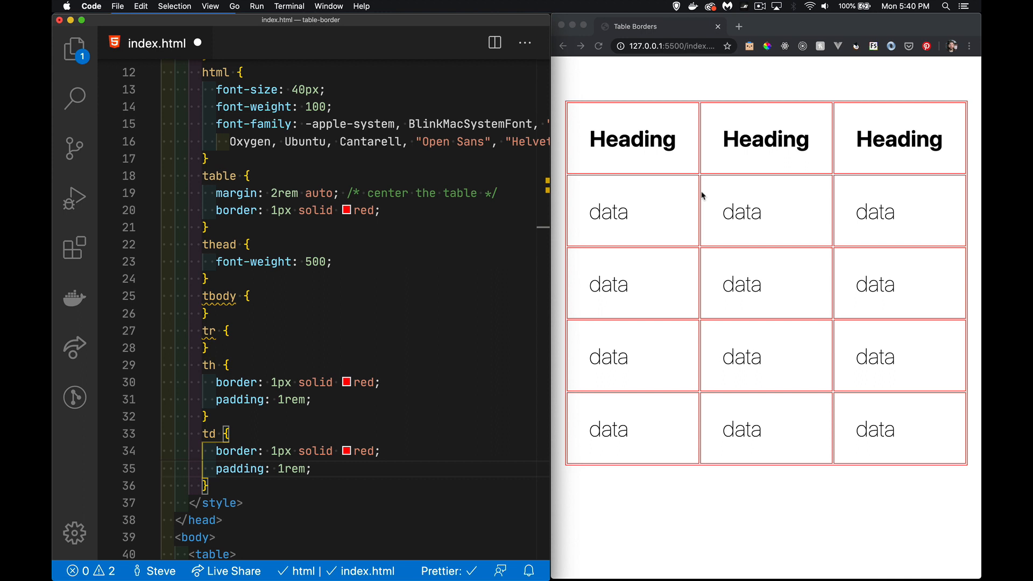
mouse_move(697, 161)
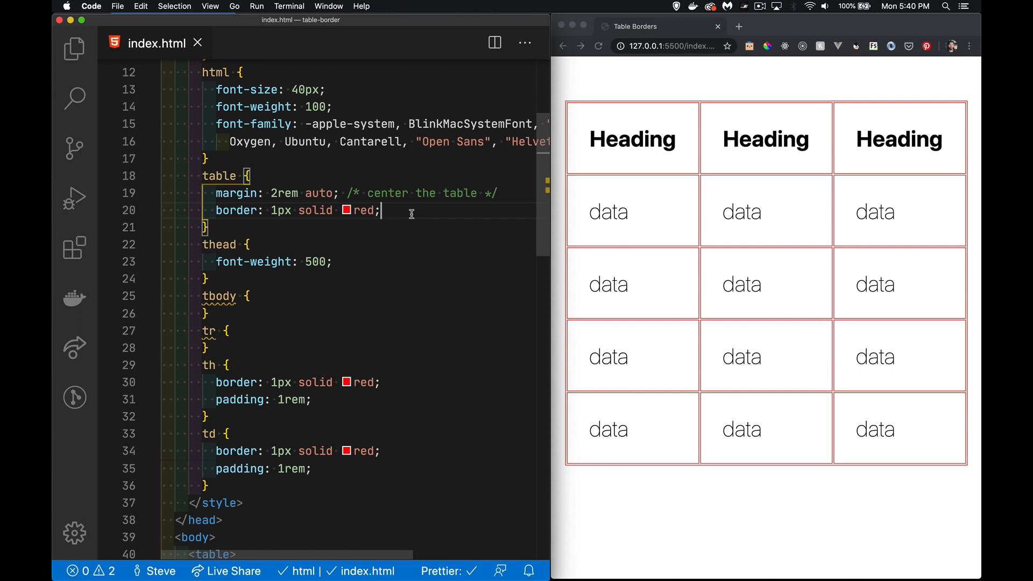
Add 'border-collapse: separate' to the table rule and save
type("border-collapse:")
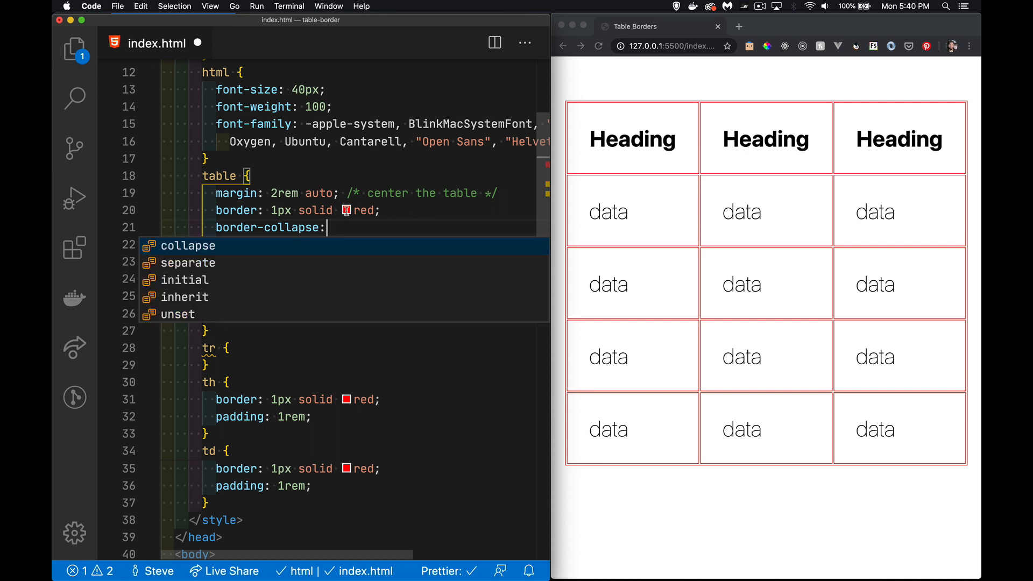
mouse_move(212, 263)
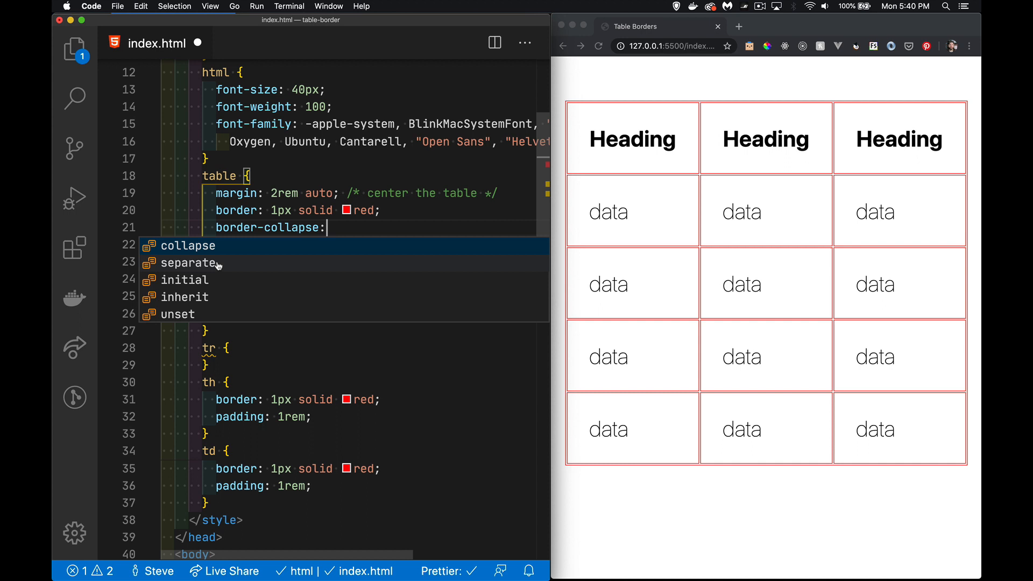
left_click(189, 262)
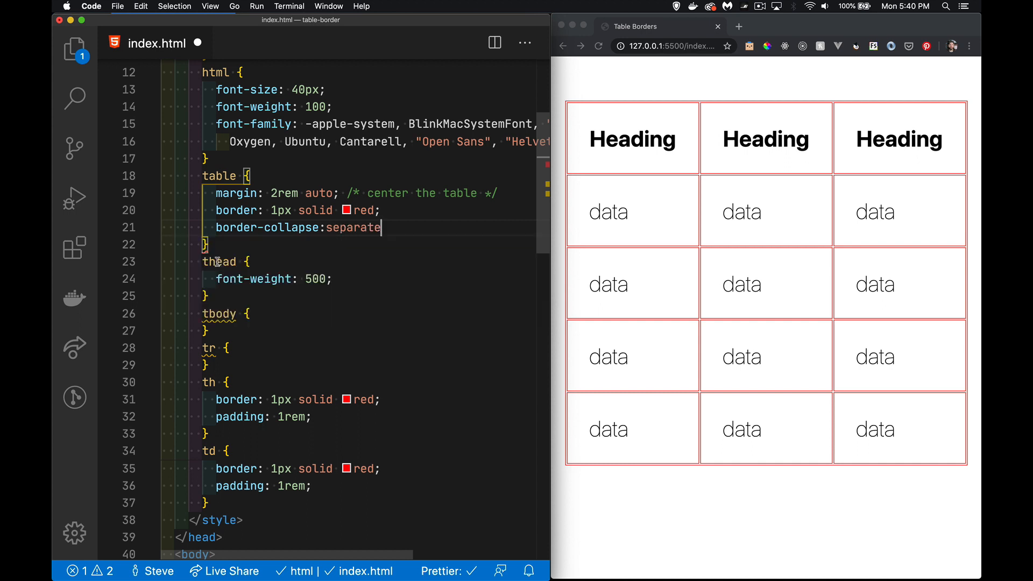
key("cmd+s")
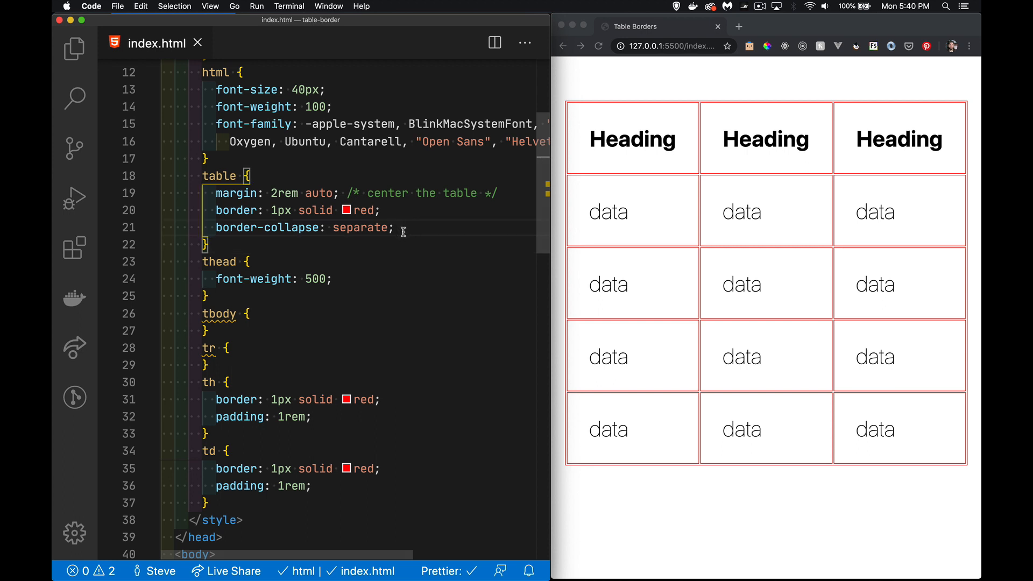
Add 'border-spacing: 1rem' to the table rule and select the 'separate' value
type("border-")
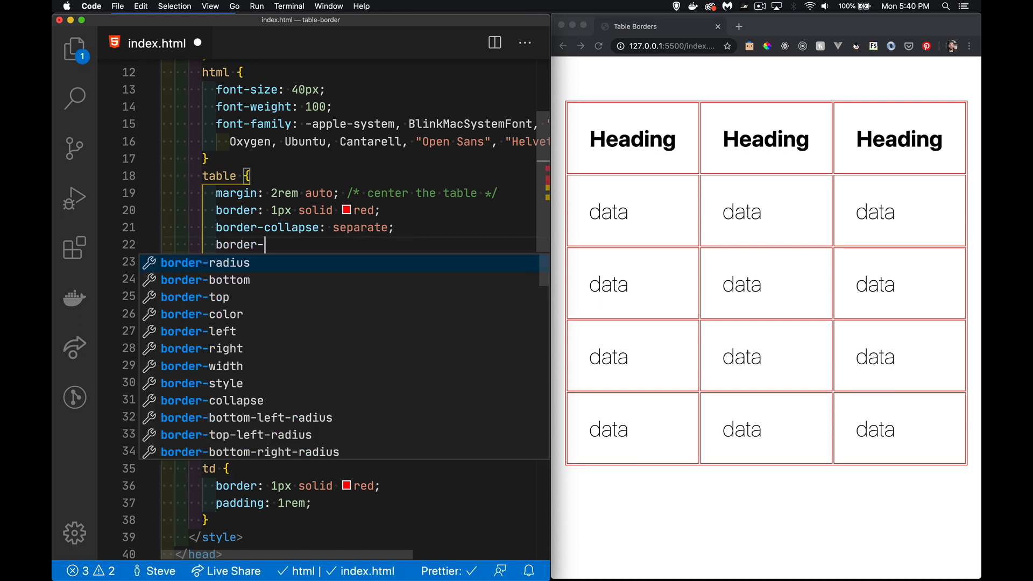
type("spacing: ;")
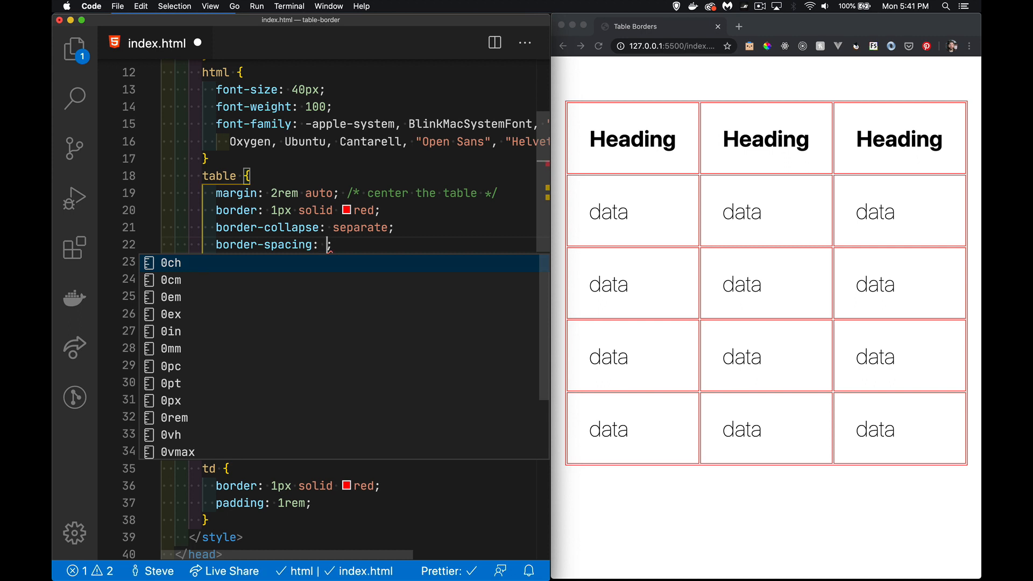
type("1rem")
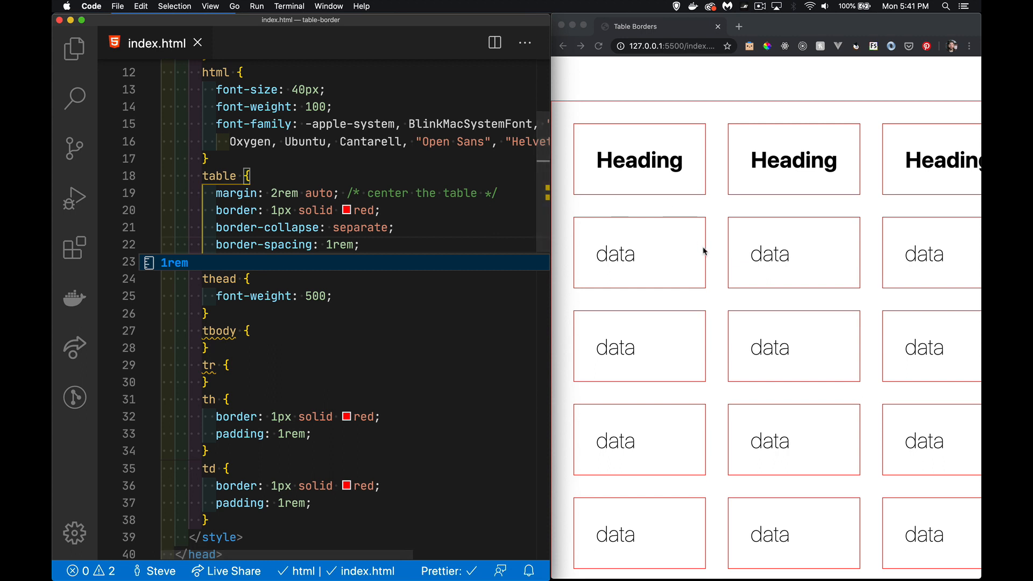
mouse_move(783, 156)
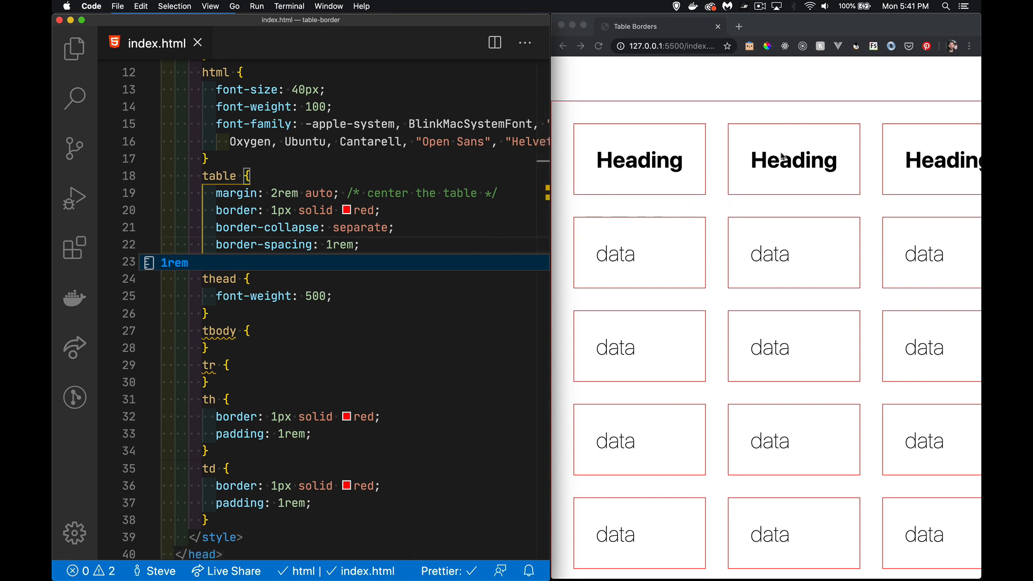
mouse_move(721, 264)
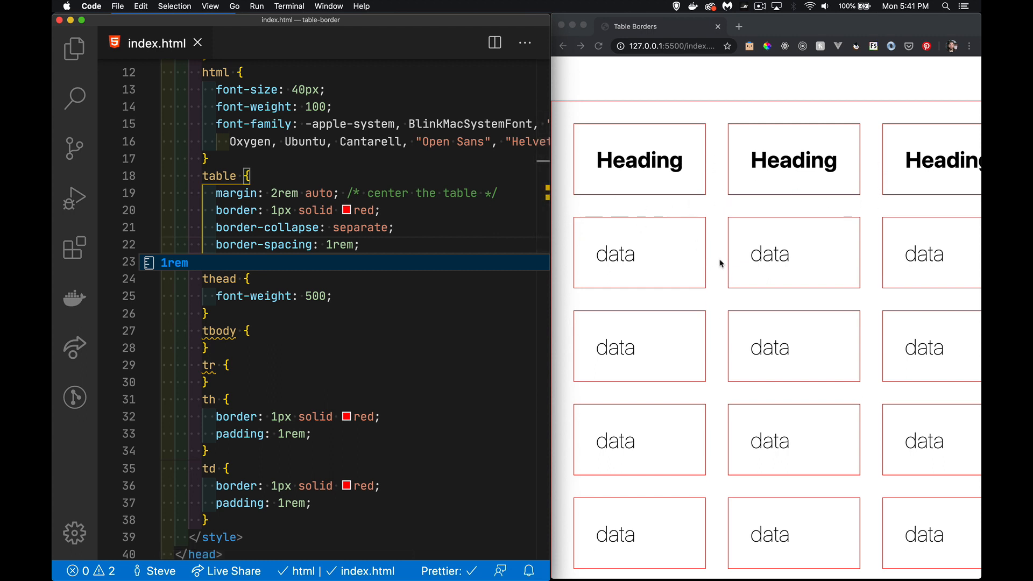
double_click(360, 227)
type("coll")
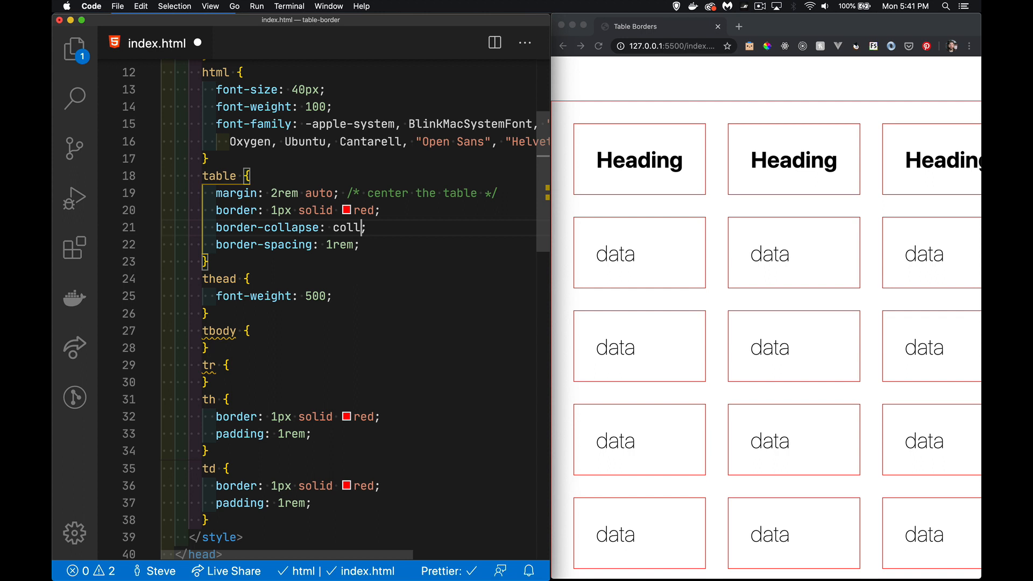
Change the table's border-collapse value from separate to collapse
type("apse")
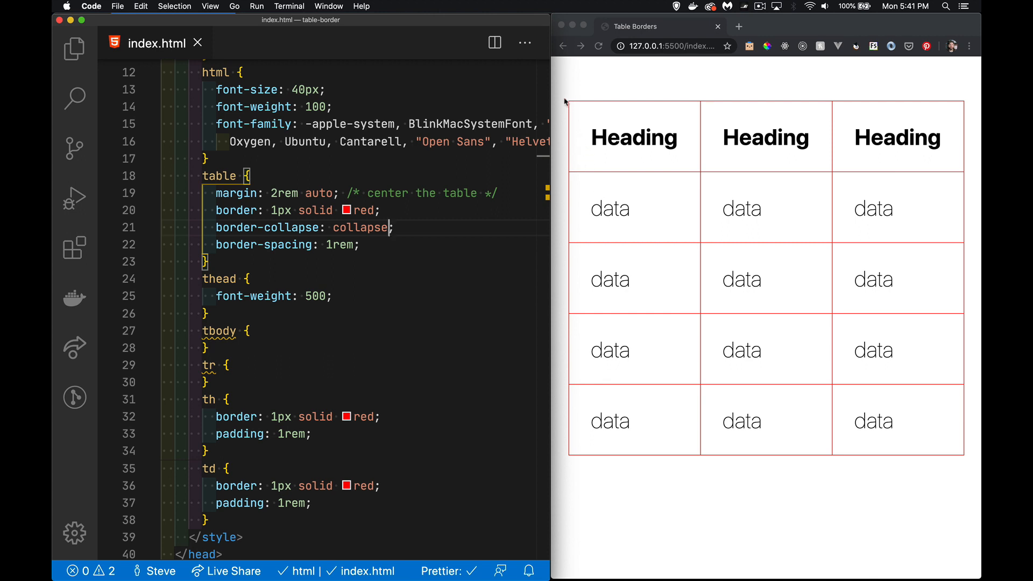
mouse_move(846, 149)
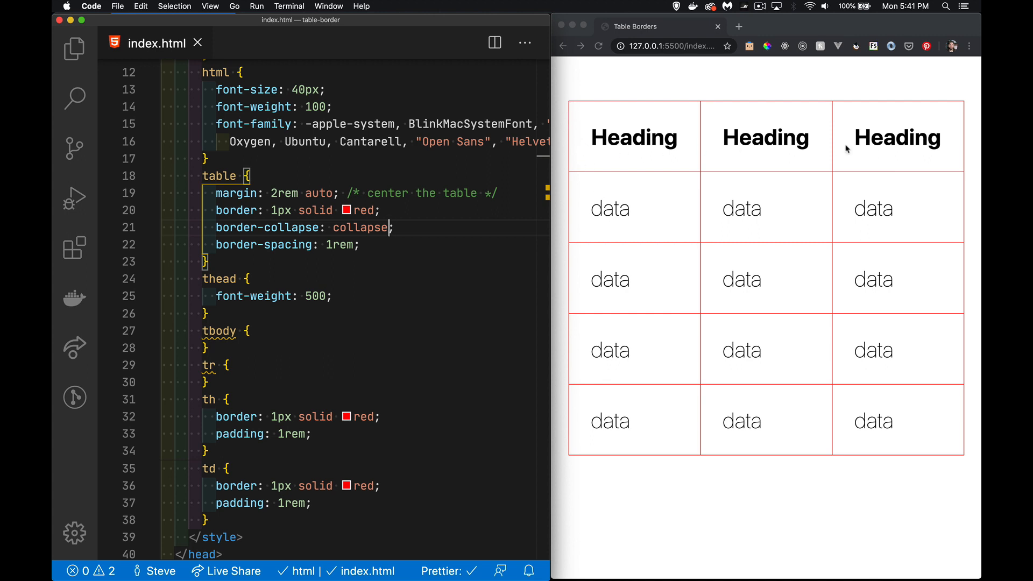
mouse_move(679, 278)
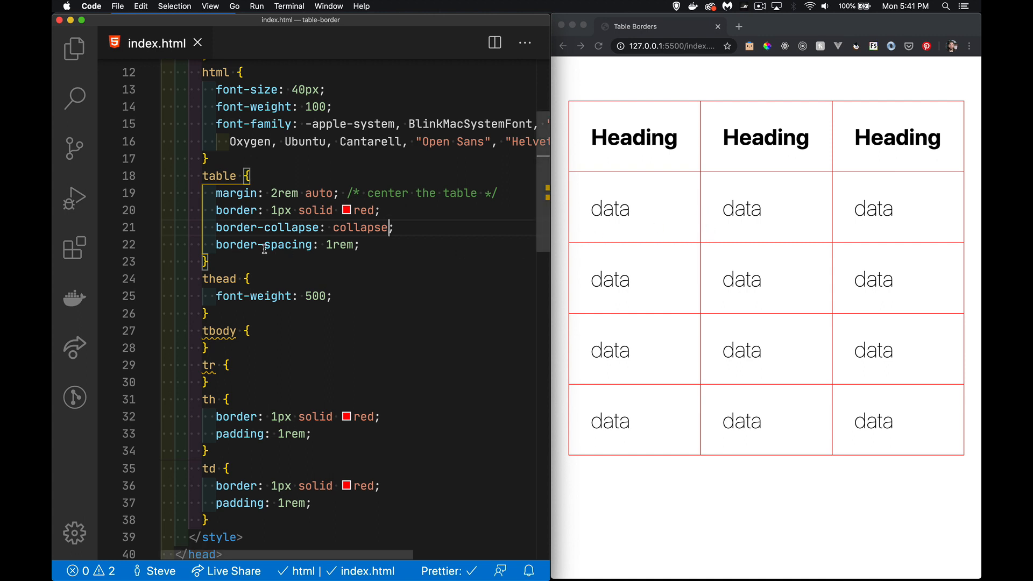
mouse_move(711, 240)
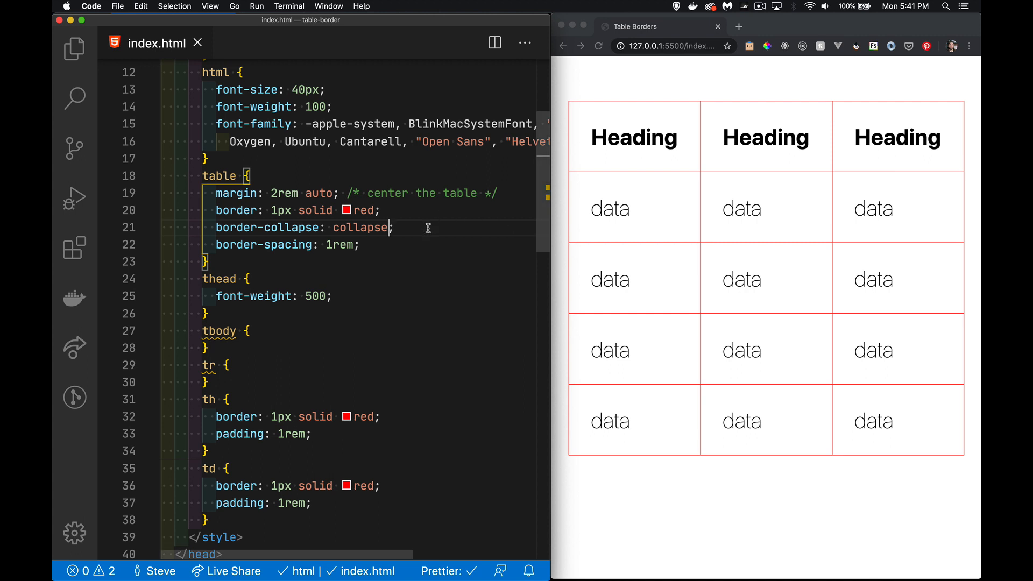
mouse_move(445, 286)
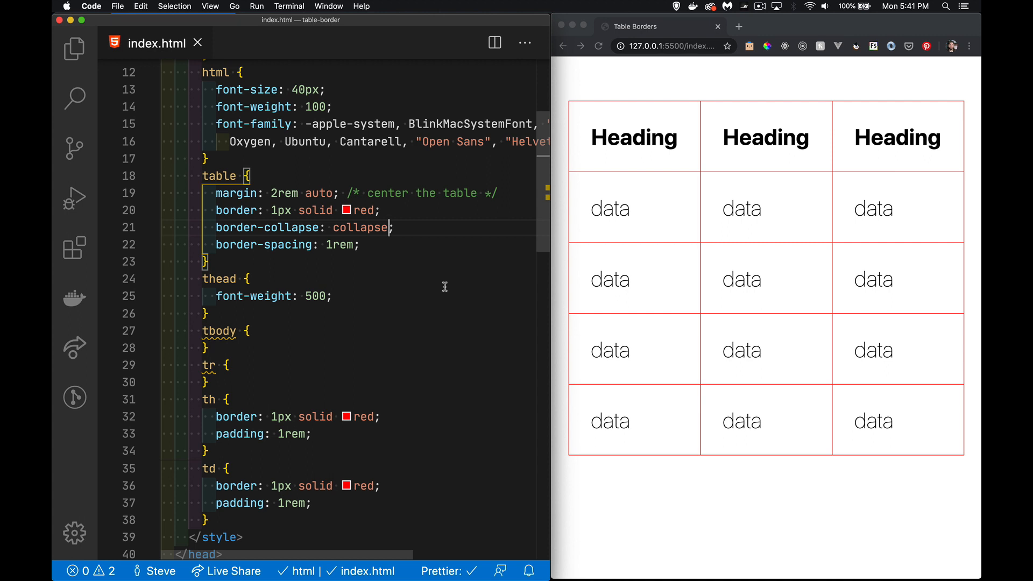
mouse_move(413, 247)
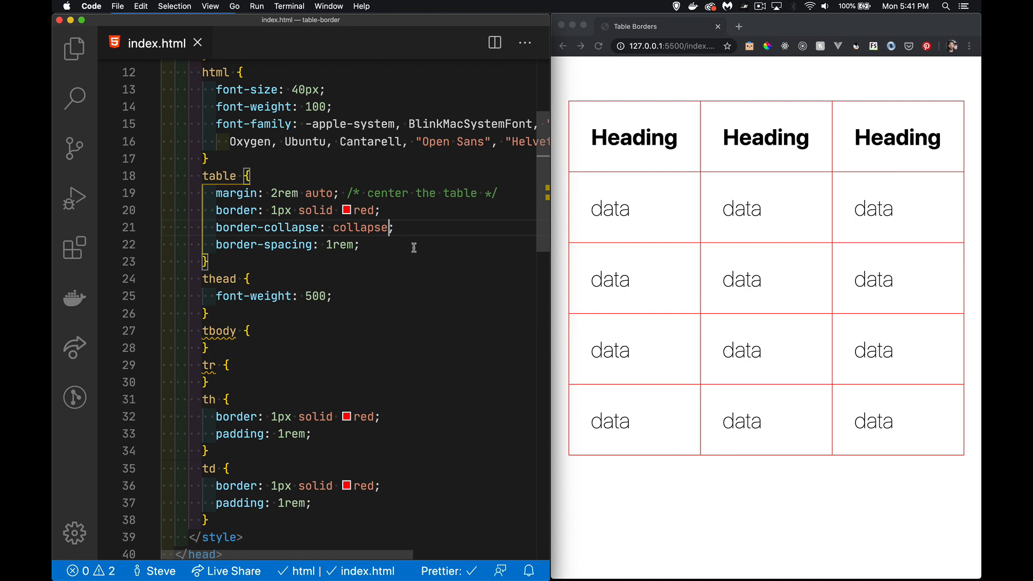
Give the table a khaki background and the thead a white background
type("background-color: khaki;")
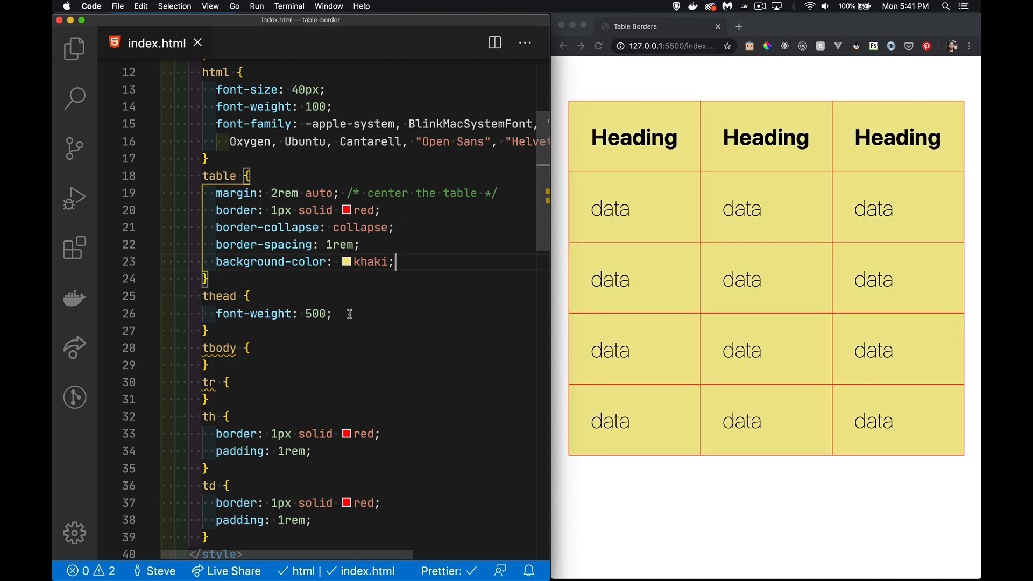
type("background-color: wh")
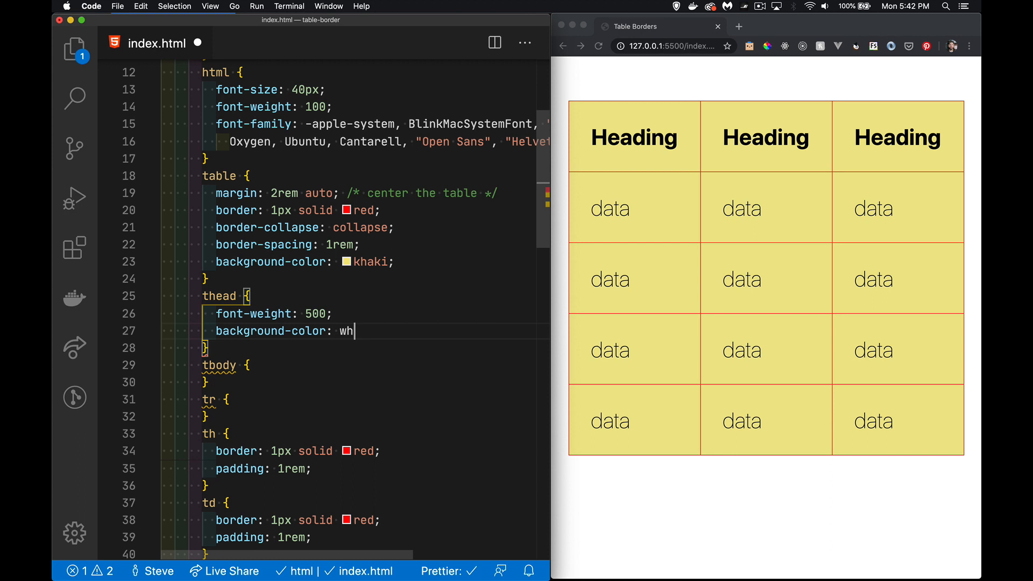
type("ite;")
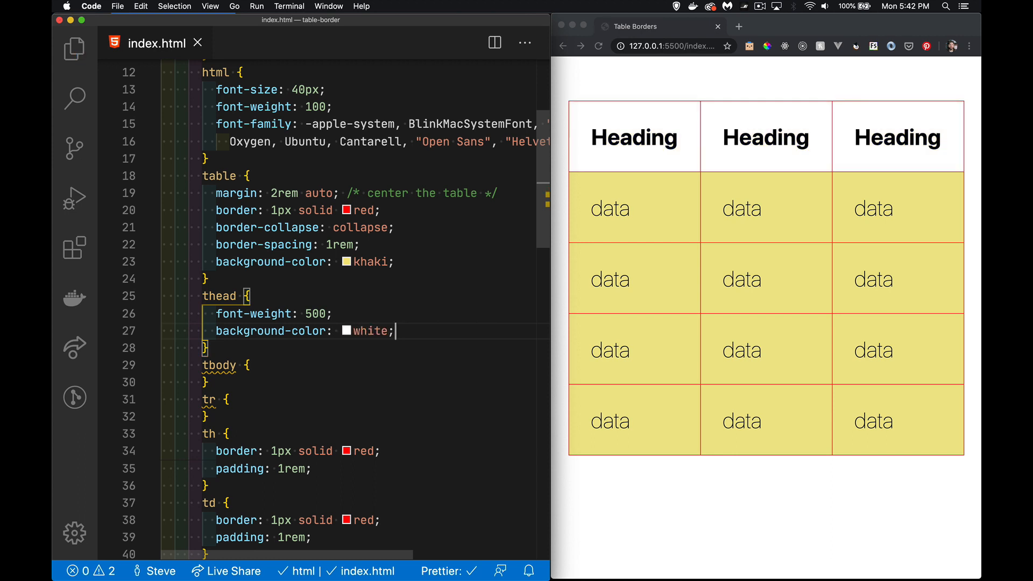
mouse_move(731, 155)
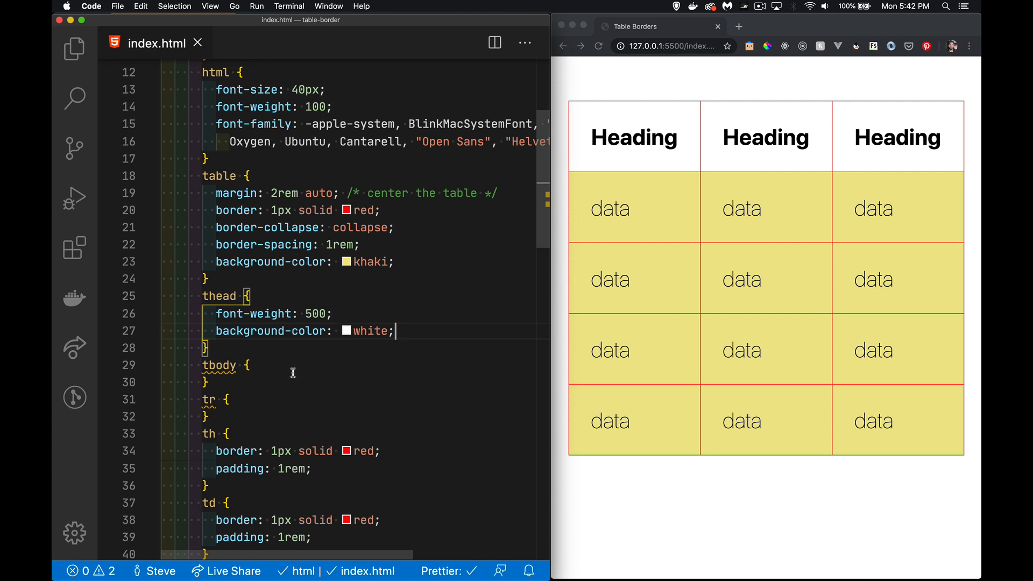
Give the tbody a lime background color
type("background-col")
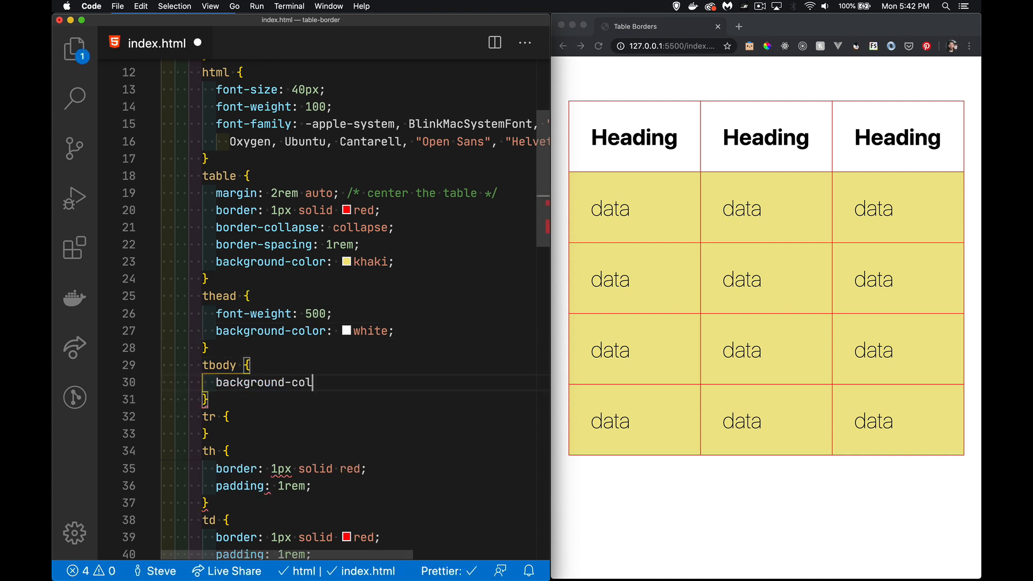
type("or: lime;")
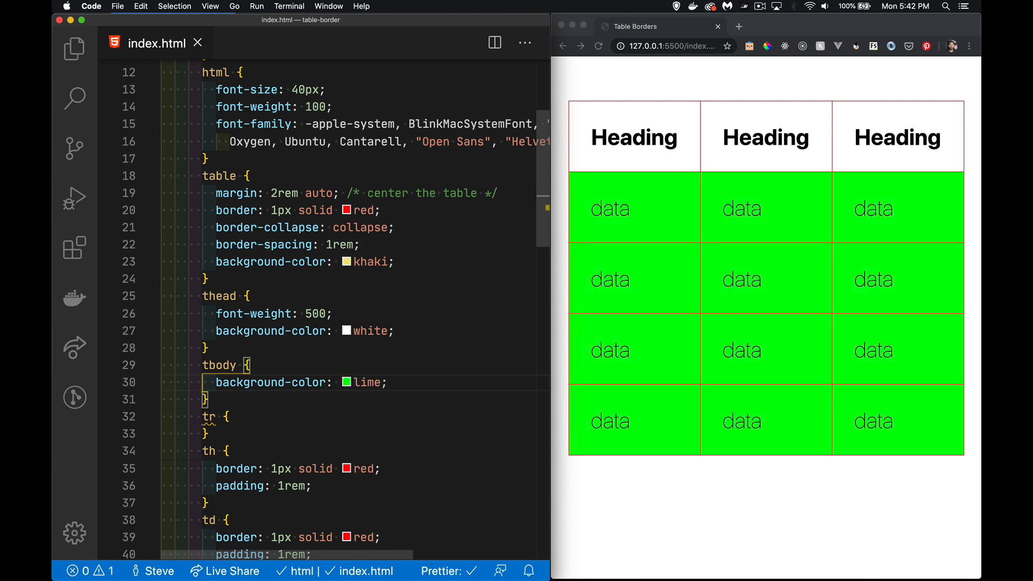
scroll("down", 3)
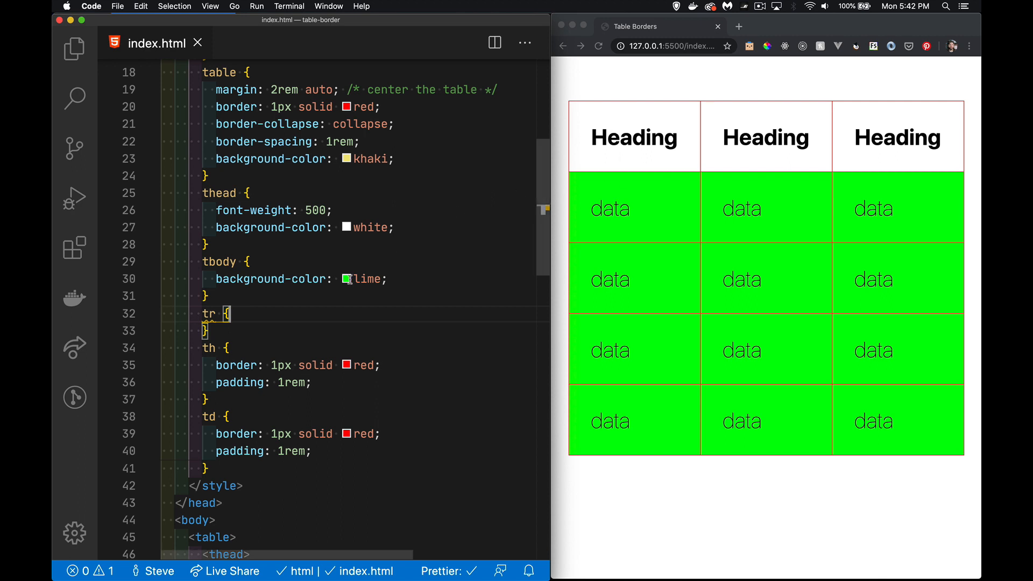
Set tr background-color to aquamarine and th background-color to goldenrod
type("background-color")
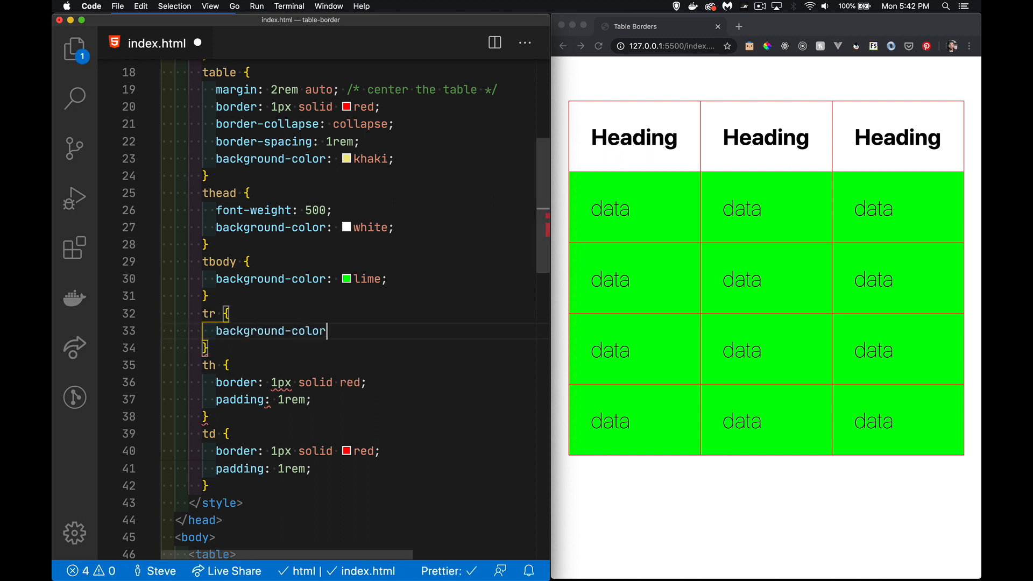
type(": aquamarine;")
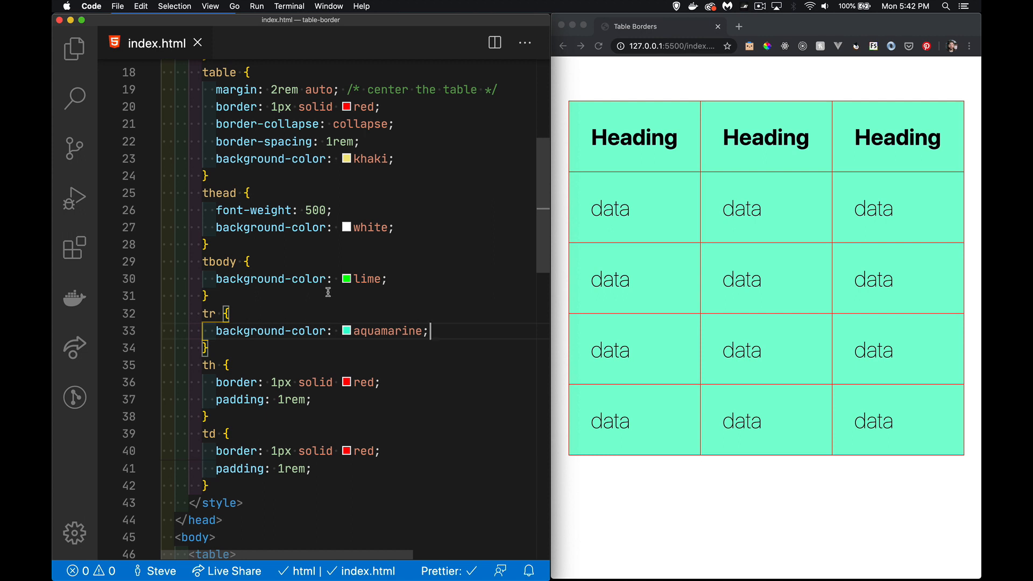
mouse_move(412, 390)
type("background-color:")
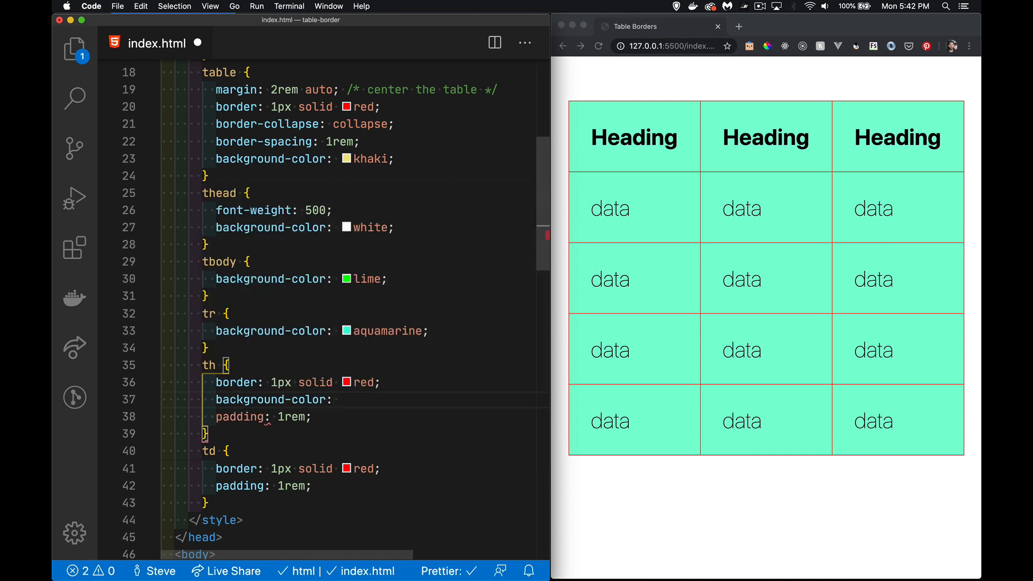
type("goldenr")
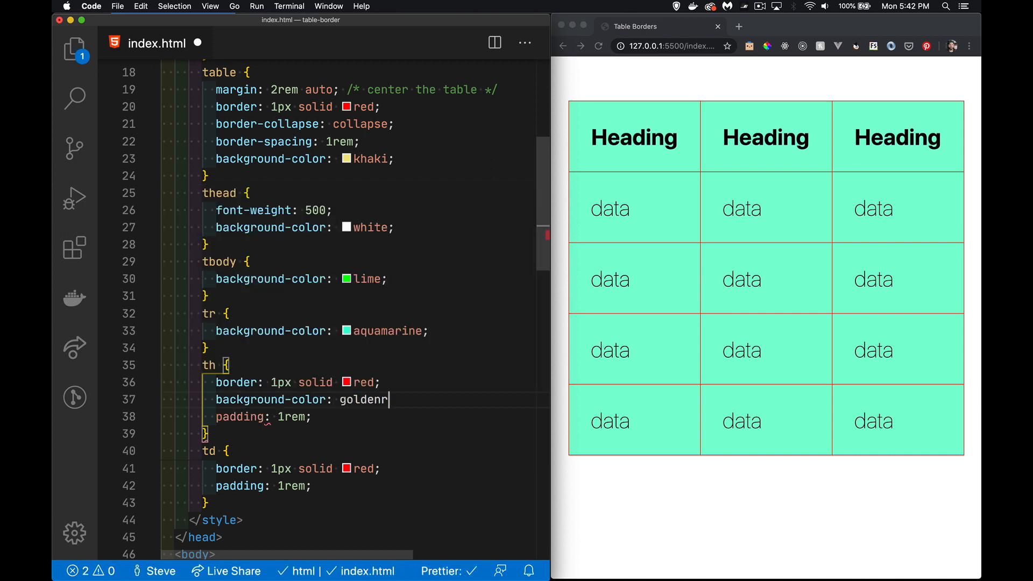
type("od;")
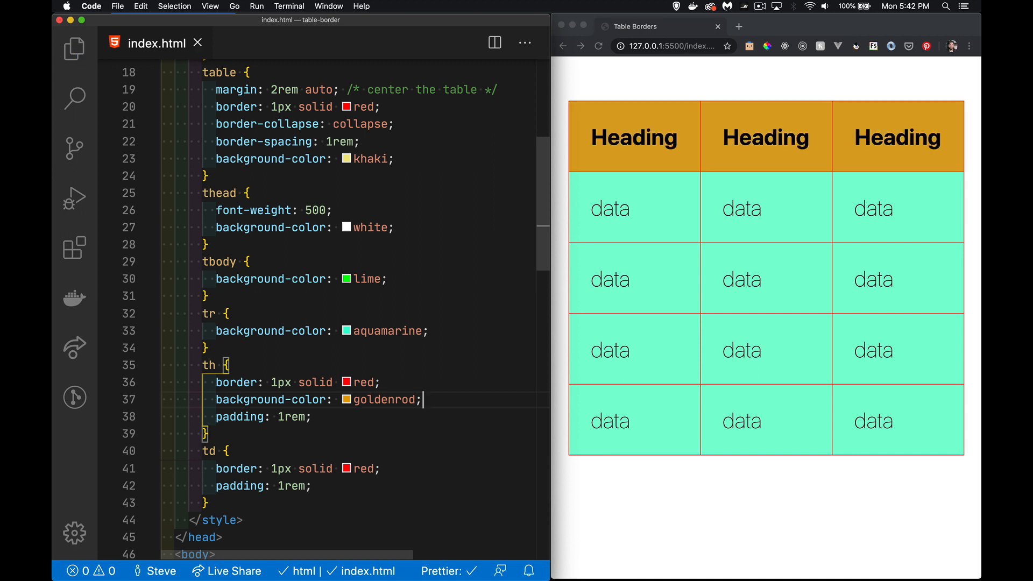
mouse_move(424, 469)
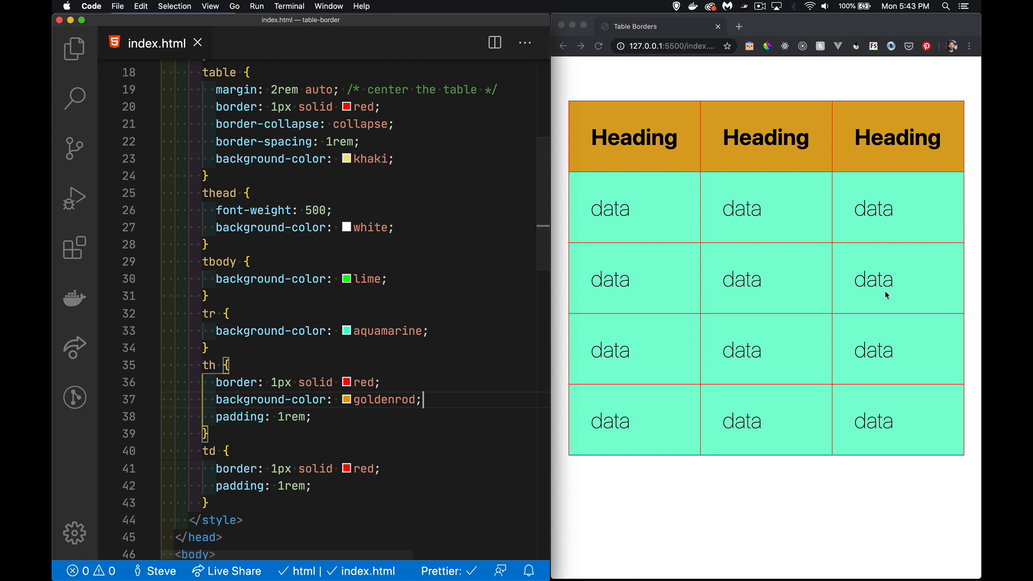
mouse_move(709, 360)
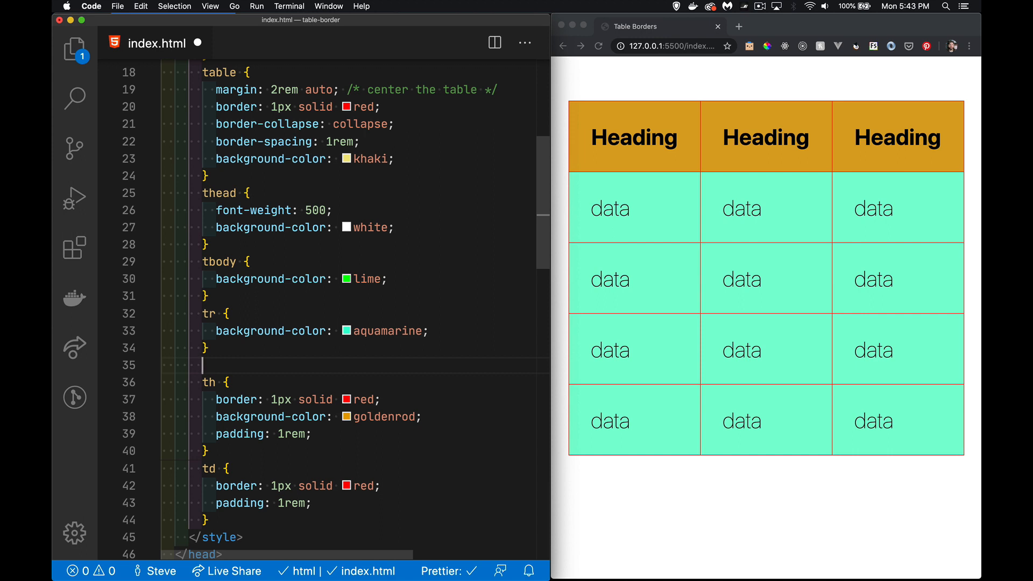
mouse_move(495, 296)
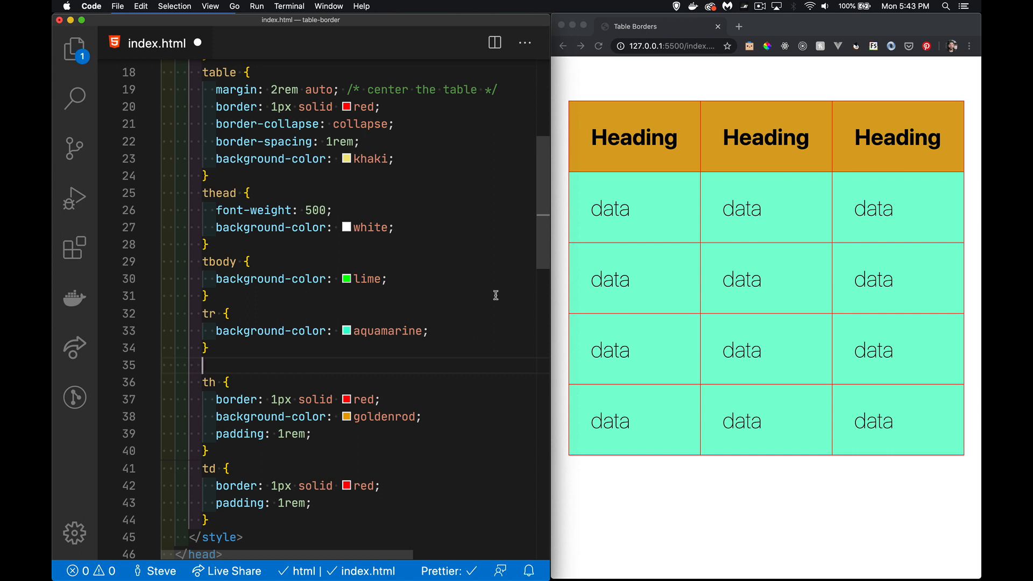
mouse_move(657, 347)
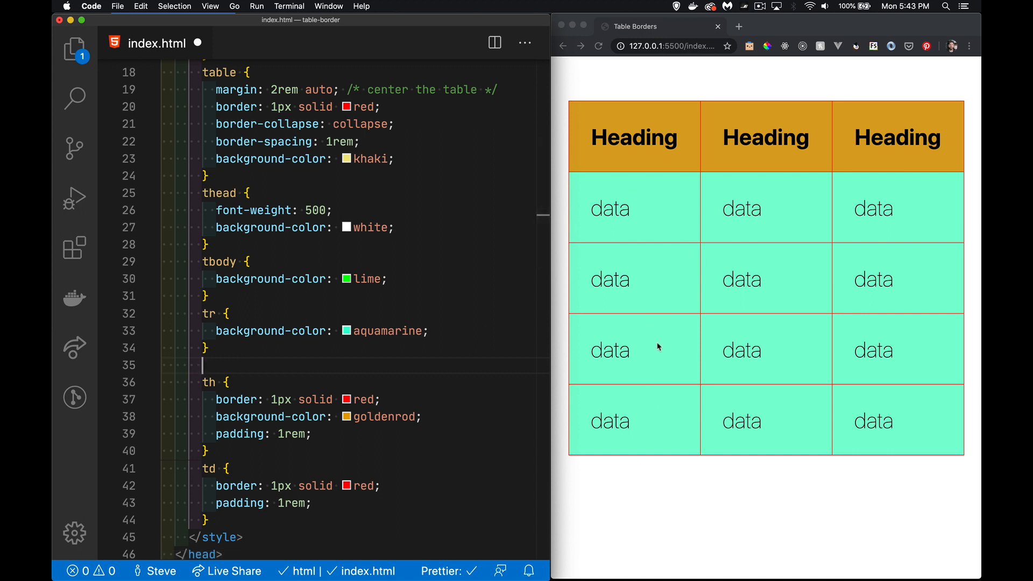
mouse_move(663, 352)
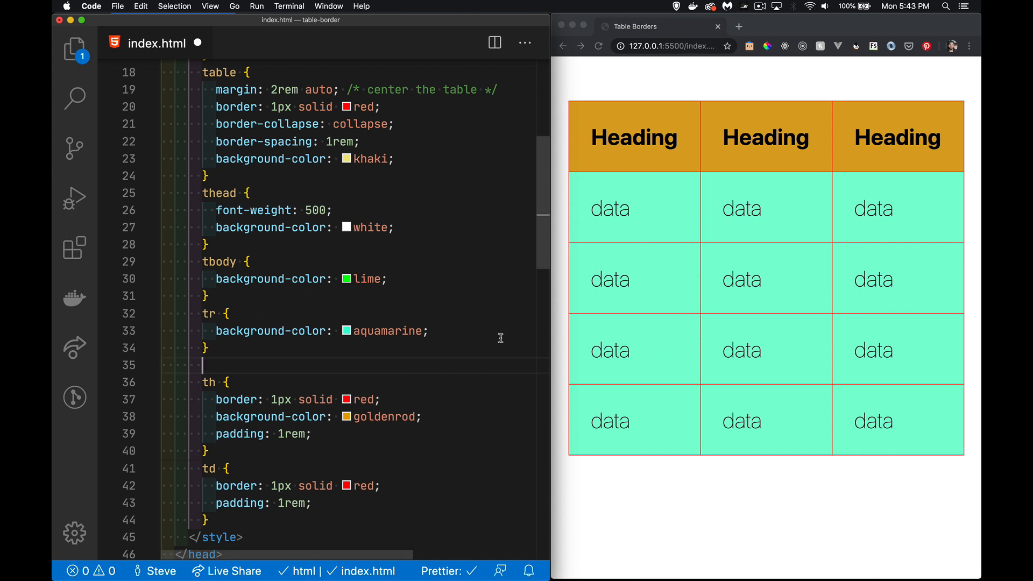
Write a 'tbody tr:nth-child(odd)' rule with background-color grey
type("tbody")
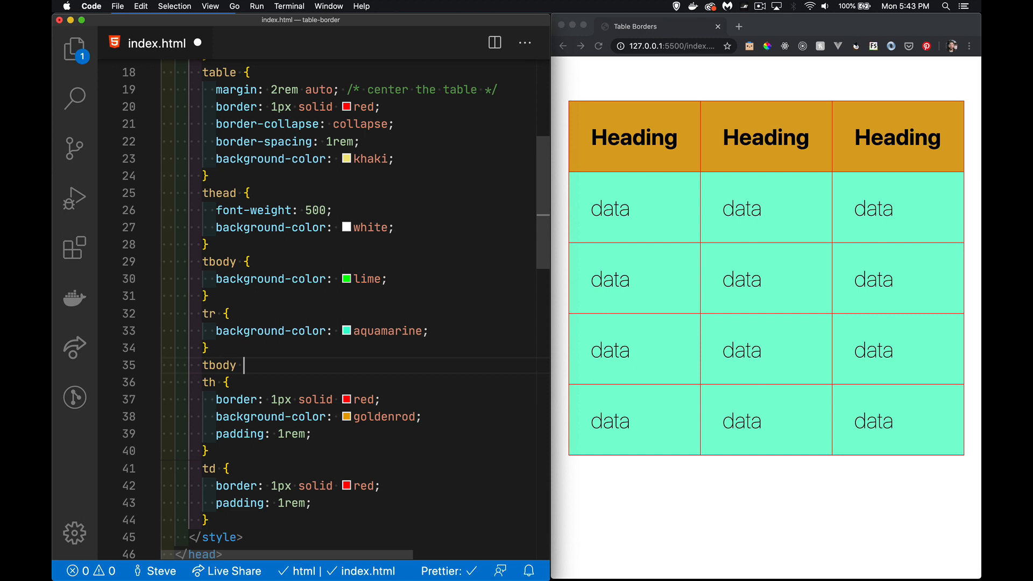
type("tr:")
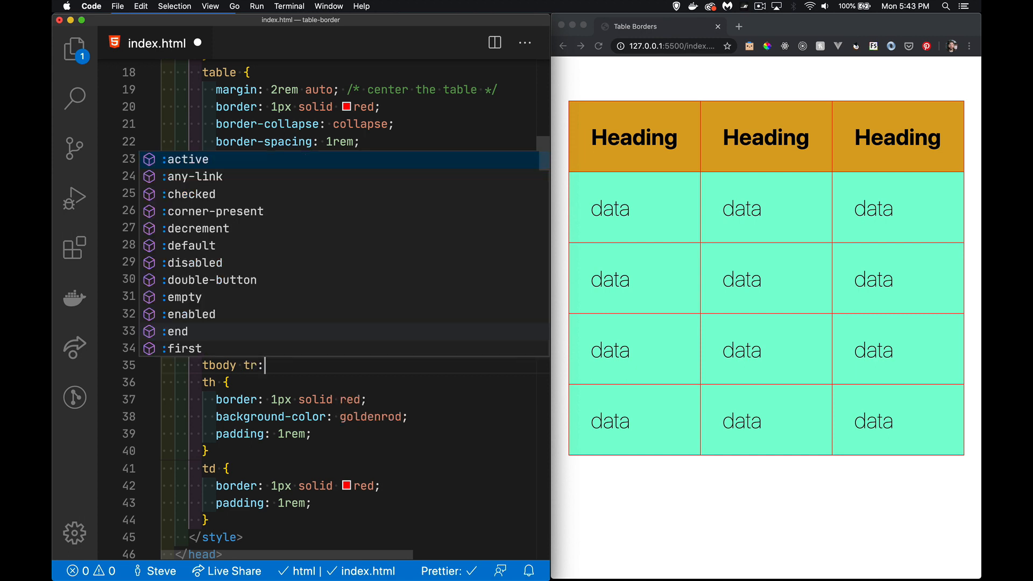
type("nth-child(odd")
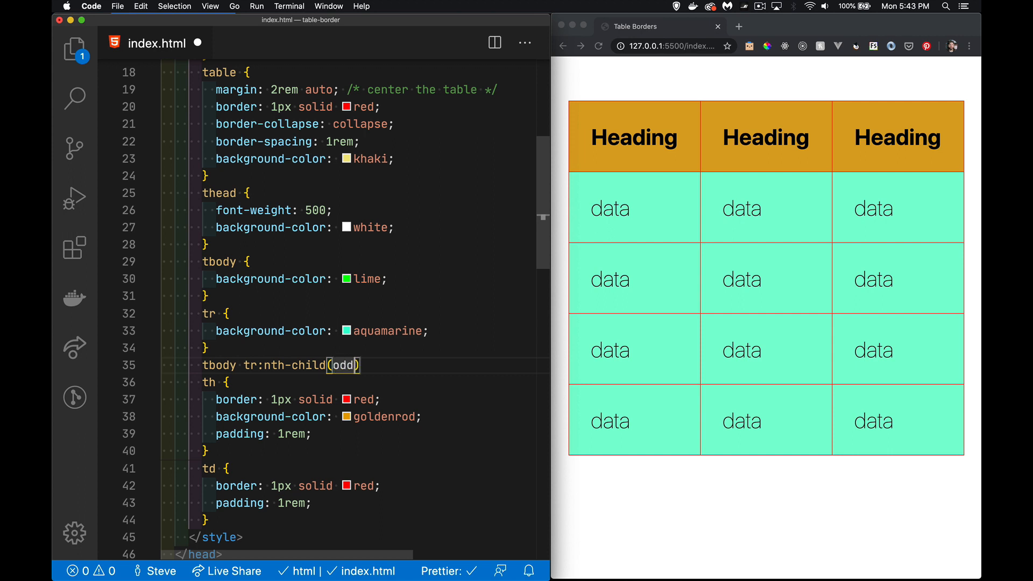
type("{")
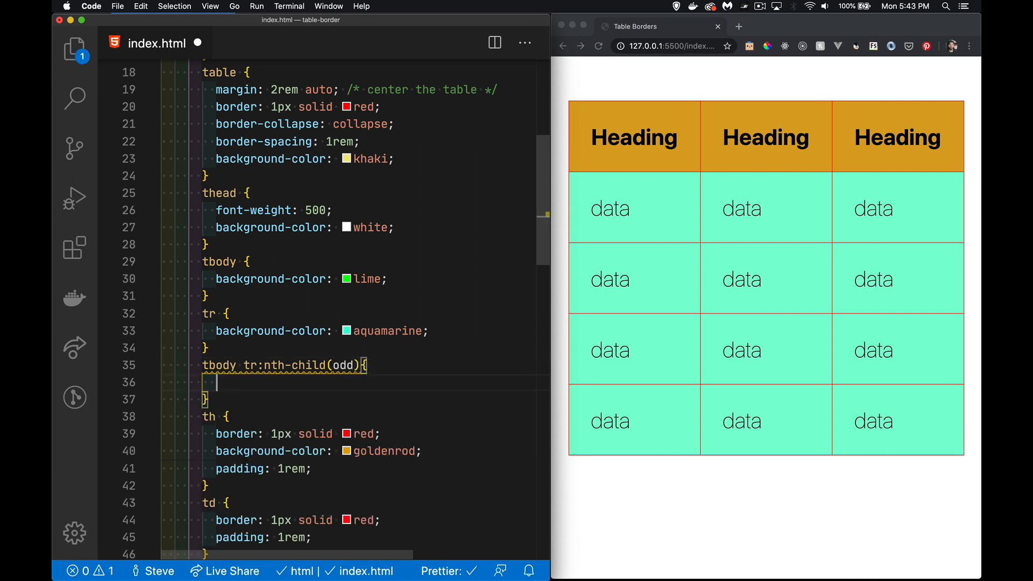
type("background-color: grey;")
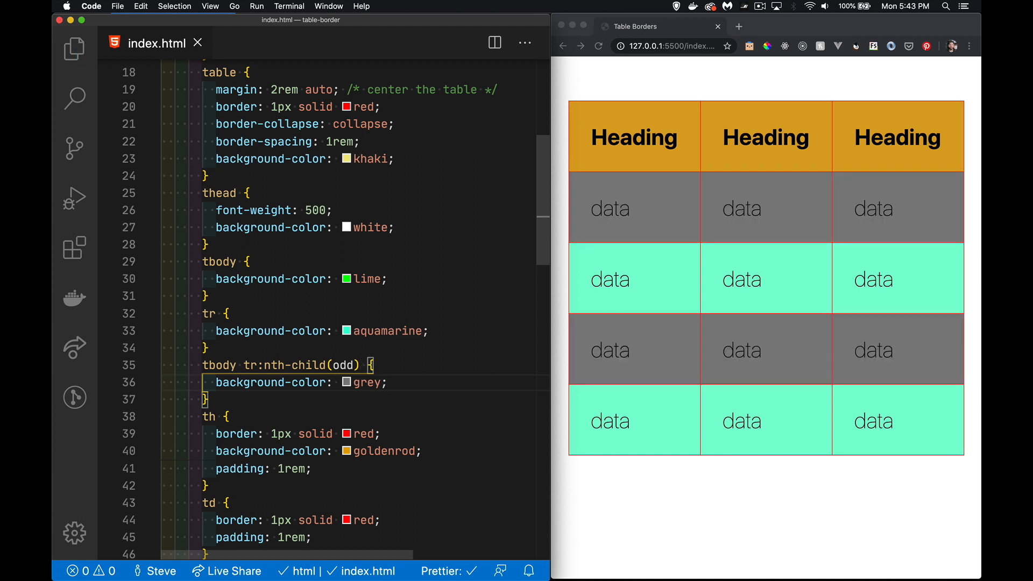
mouse_move(442, 123)
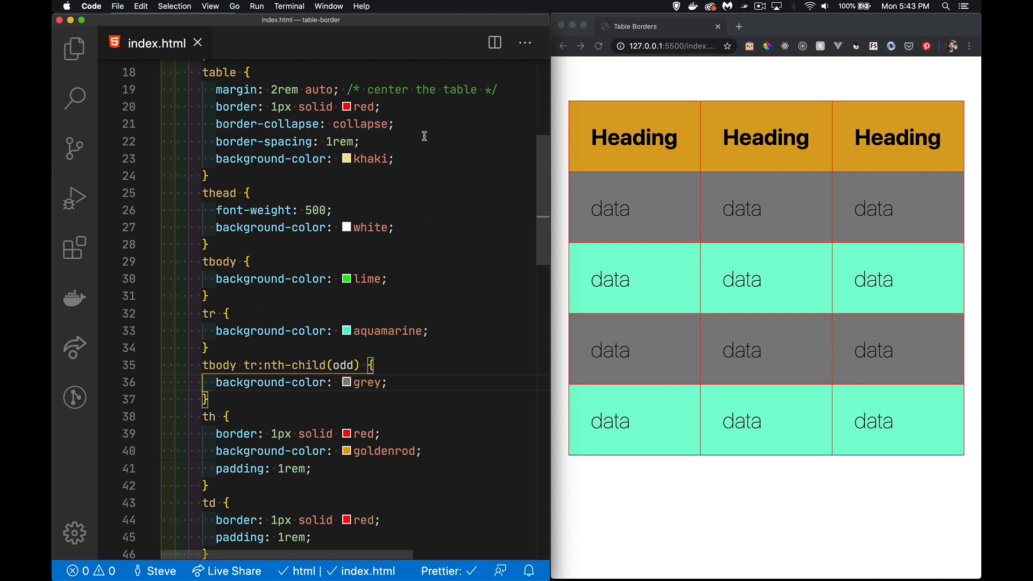
mouse_move(709, 155)
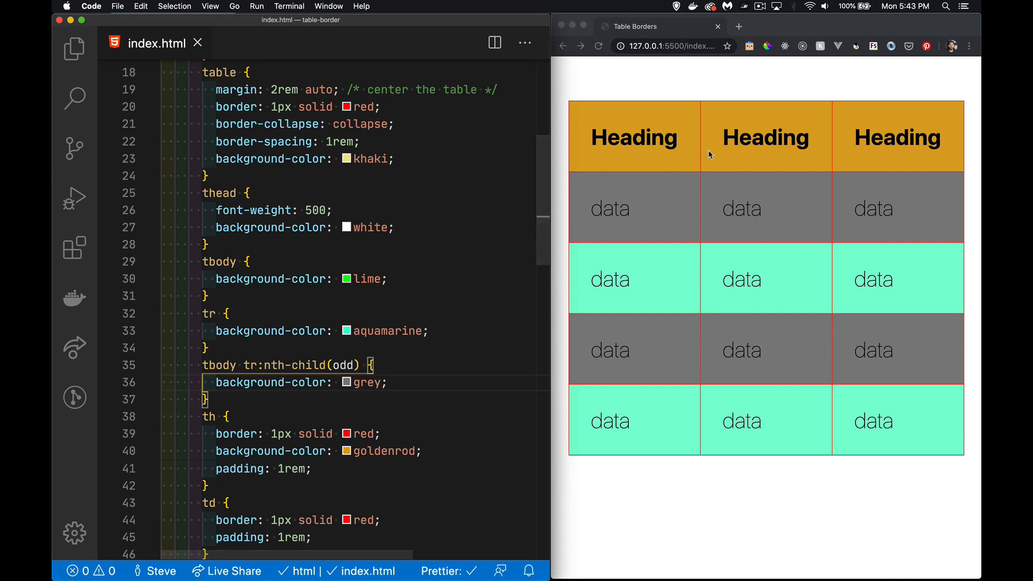
mouse_move(481, 136)
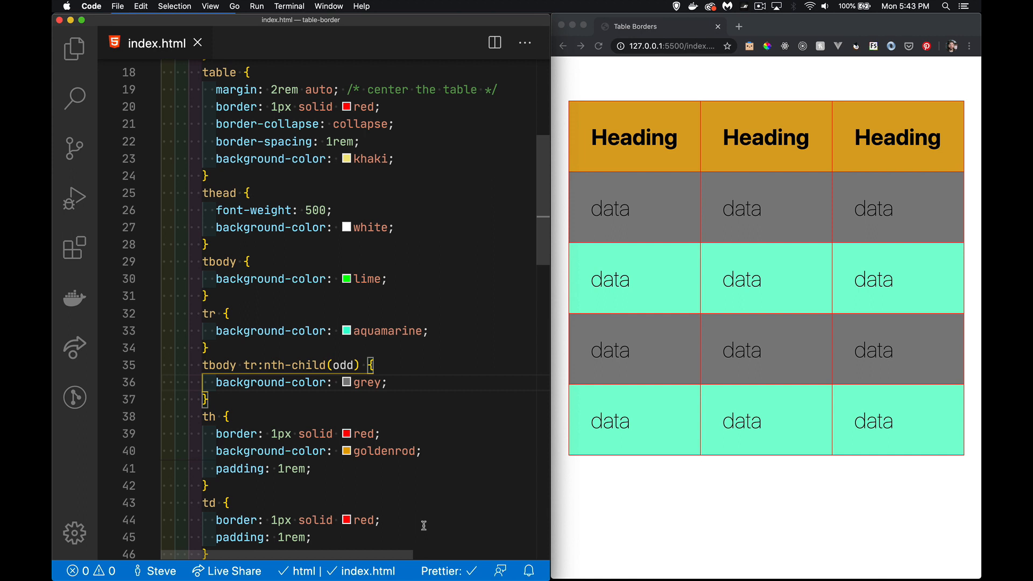
mouse_move(446, 499)
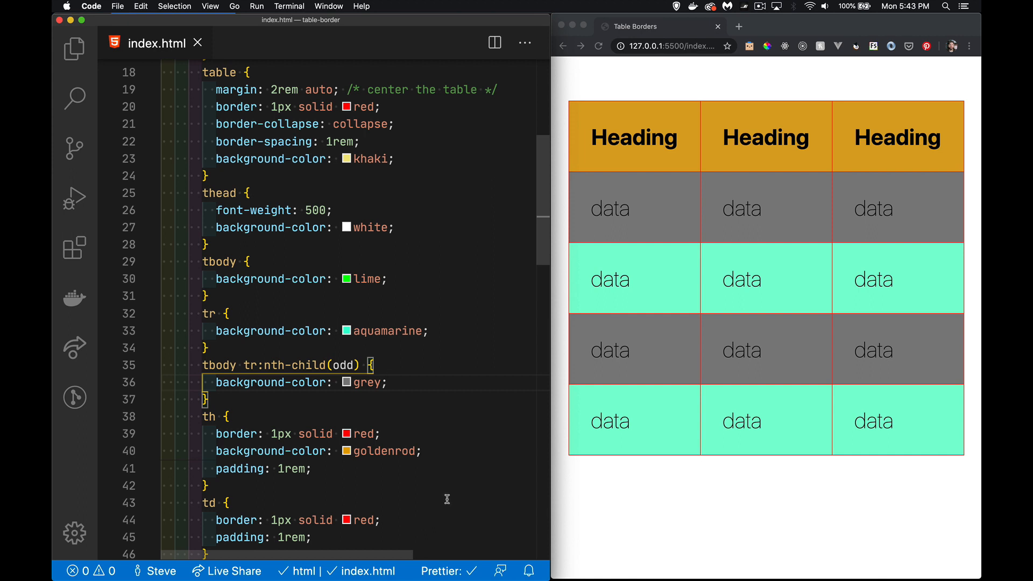
mouse_move(443, 380)
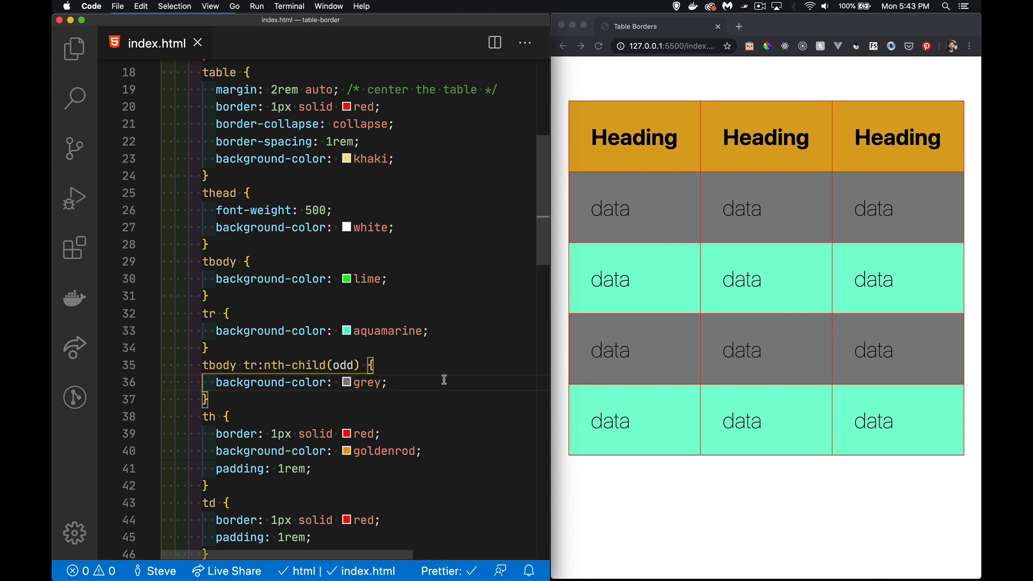